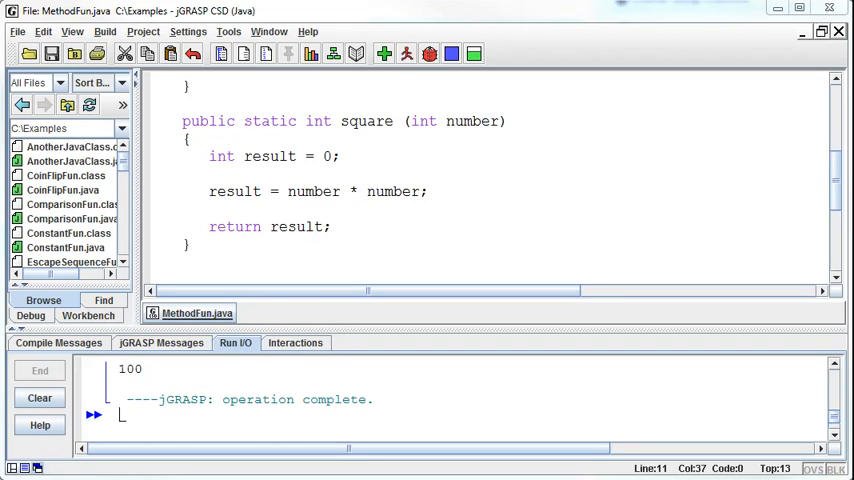
mouse_move(492, 268)
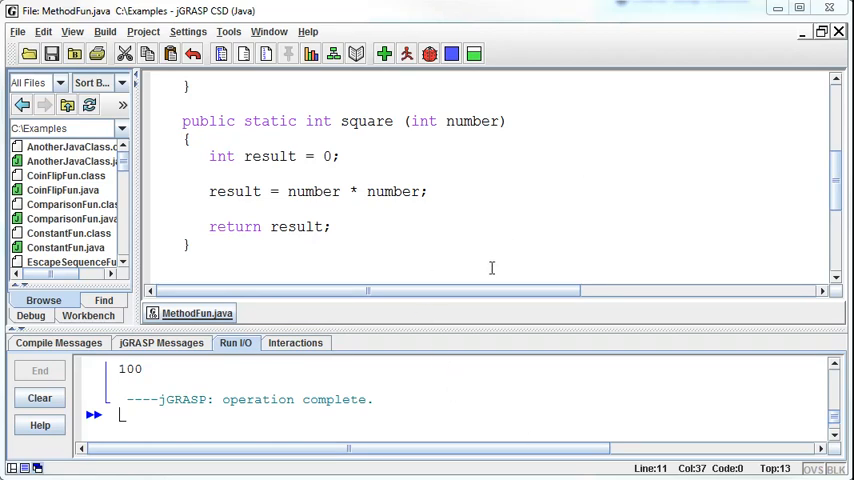
mouse_move(500, 252)
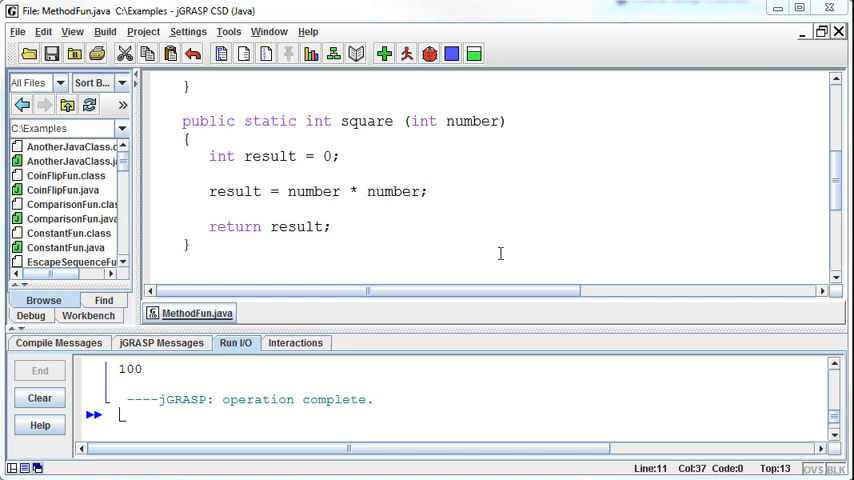
Step: Remove the hard-coded 10 from the square(10) call in main
scroll(up, 3)
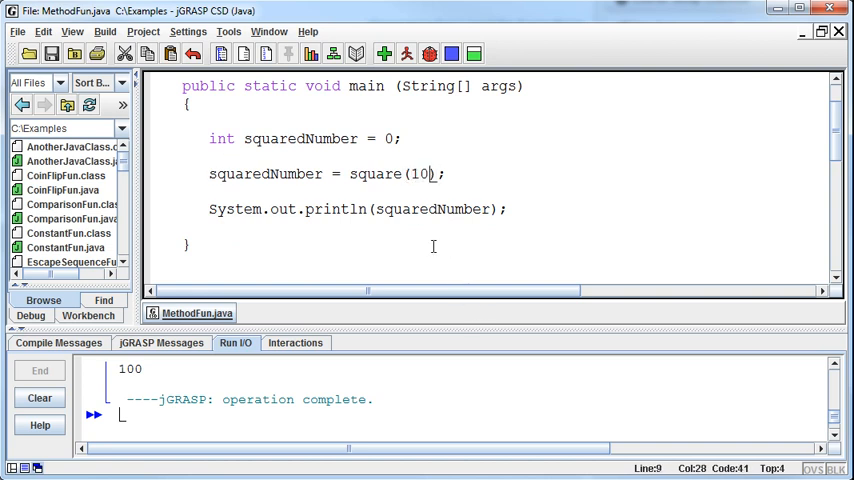
key(Backspace)
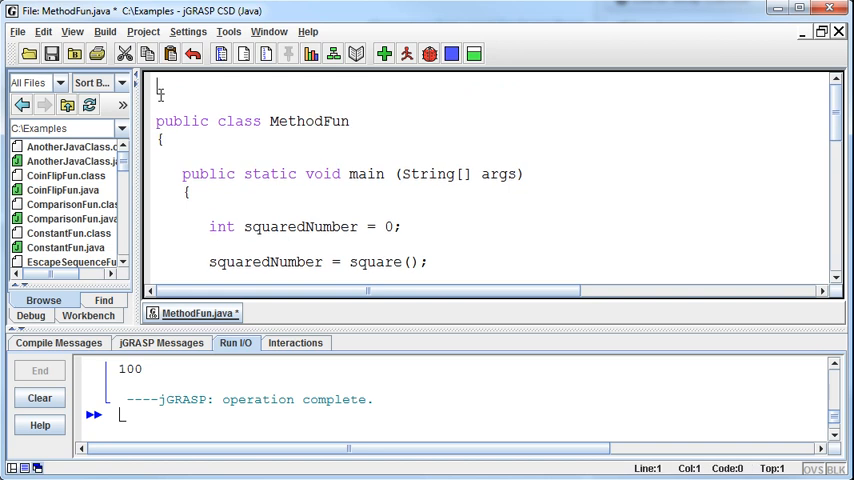
Step: Import java.util.Scanner and create Scanner in = new Scanner(System.in) inside main
text(import ja)
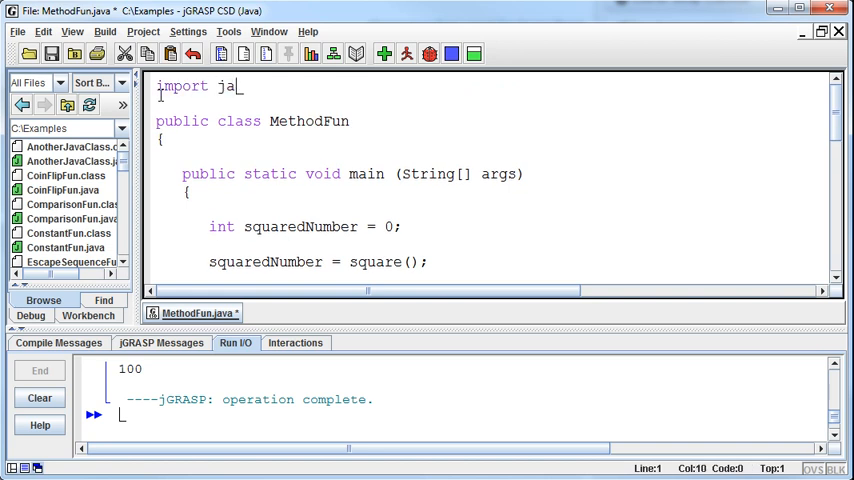
text(va.util.Scanner;)
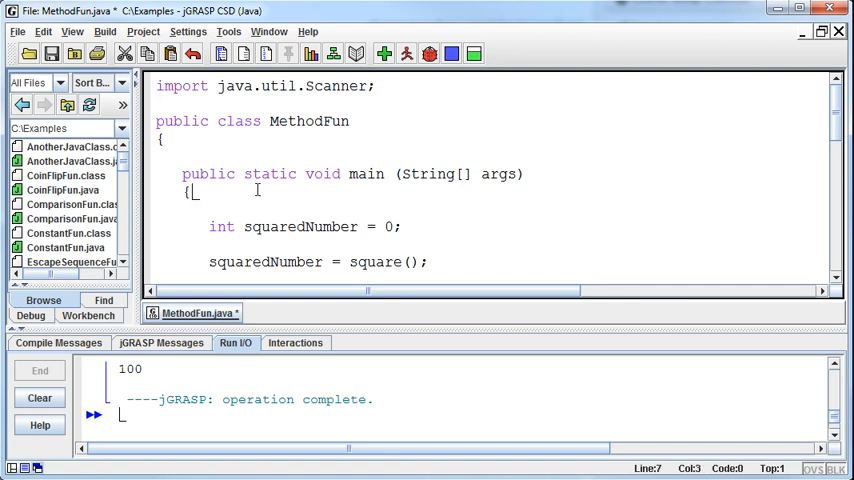
key(Return)
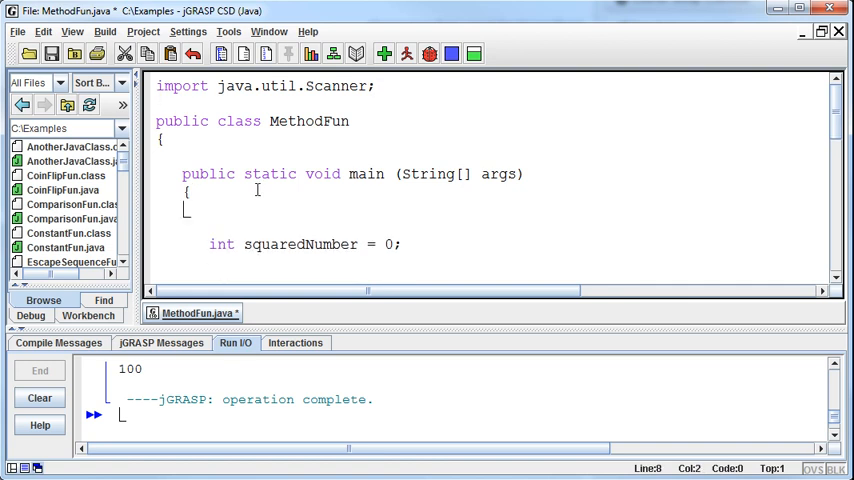
text(Scanner)
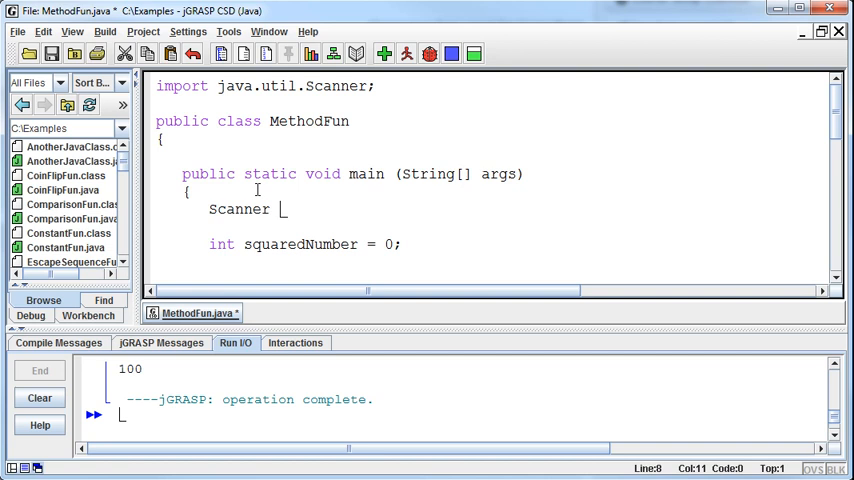
text(in = new S)
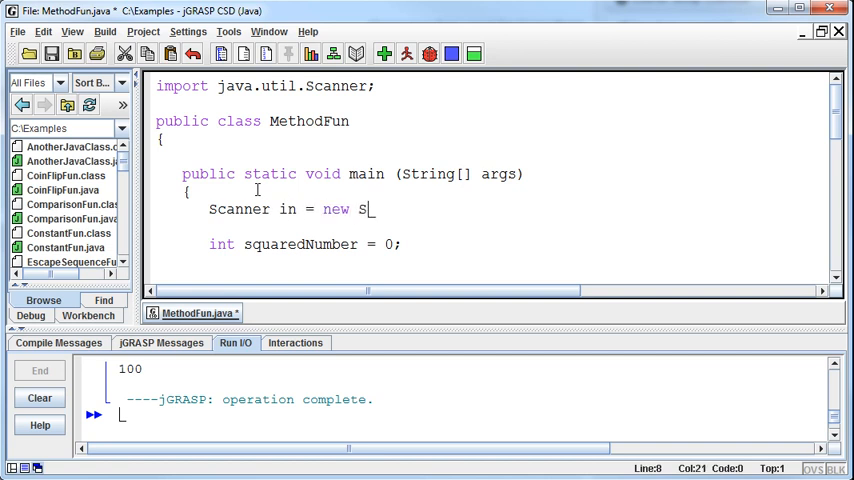
text(canner (System.in);)
text(int)
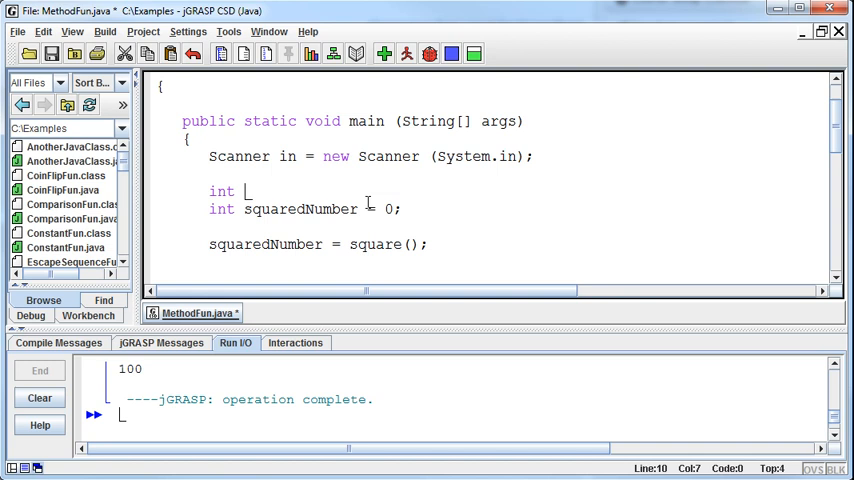
Step: Declare int number = 0; in main
text(numb)
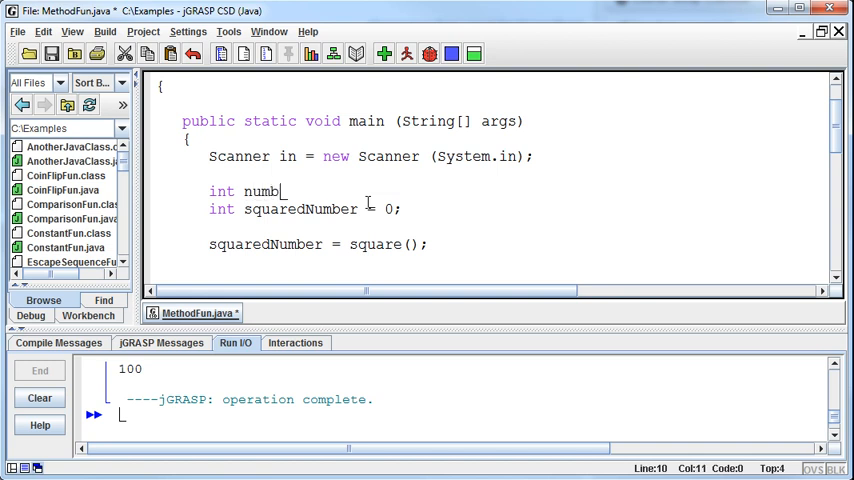
text(er)
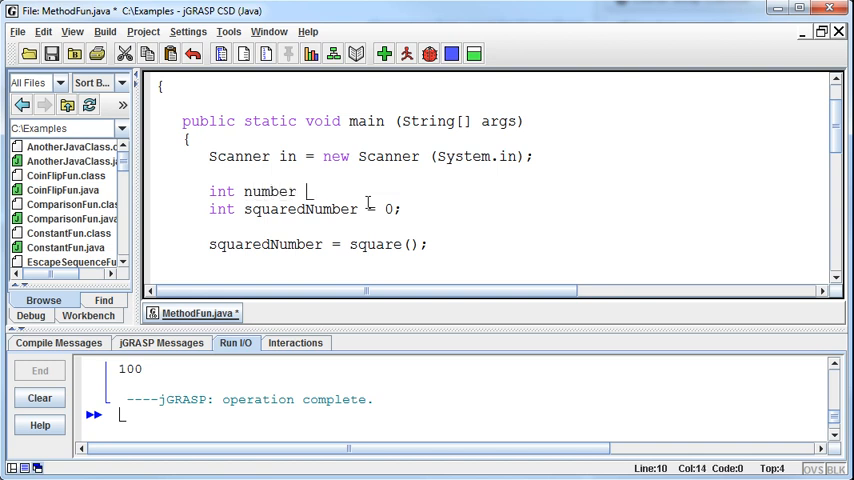
text(= 0;)
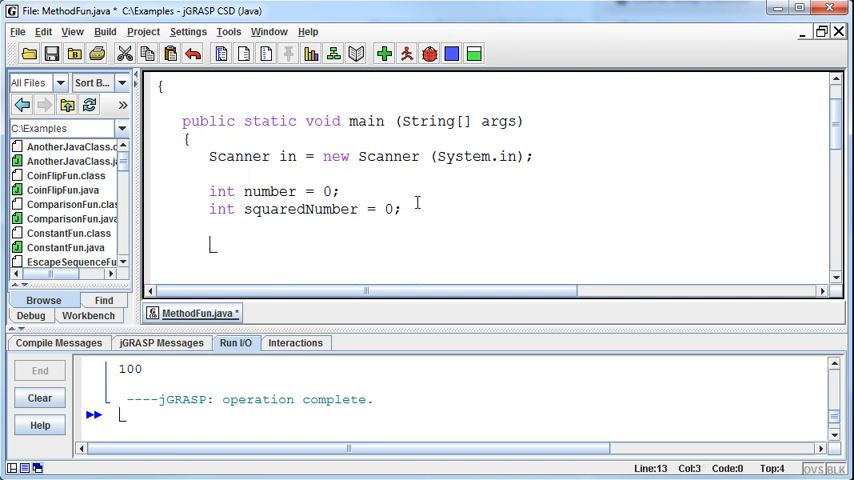
Step: Print the prompt "Which number would you like squared?" in main
text(System.out.pin)
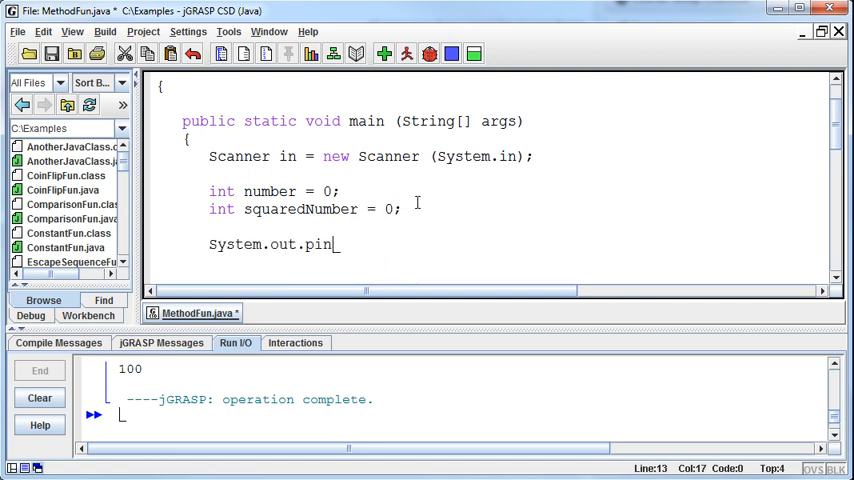
text(tln(')
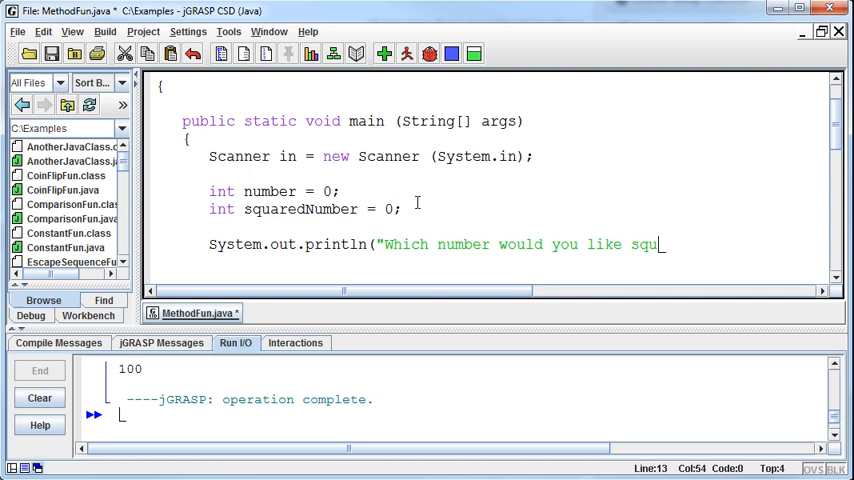
text(ared?");)
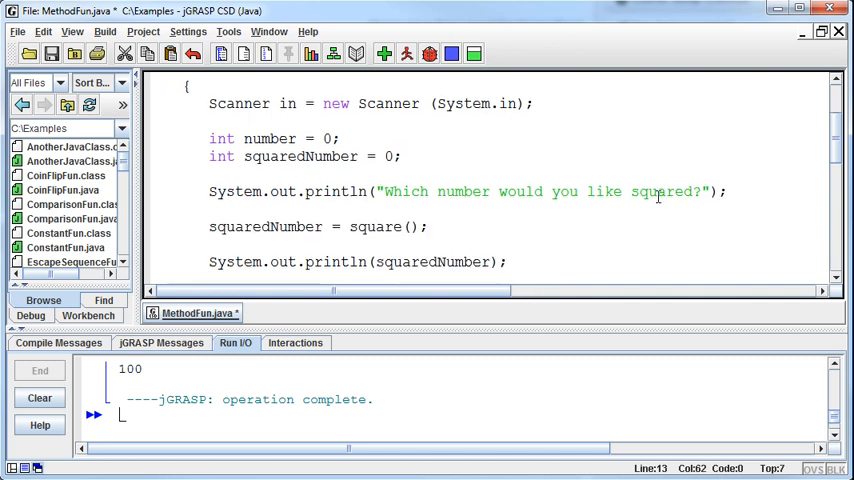
Step: Read number with in.nextInt() and pass number to square(number)
text(numb)
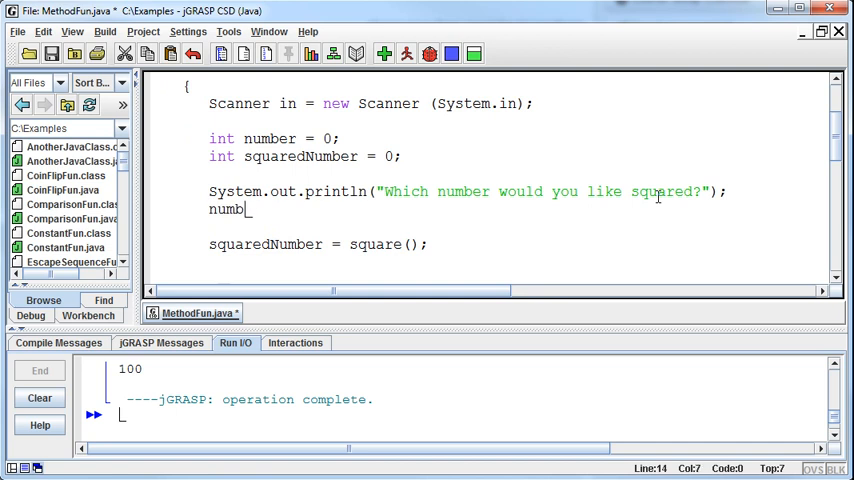
text(er = in.ne)
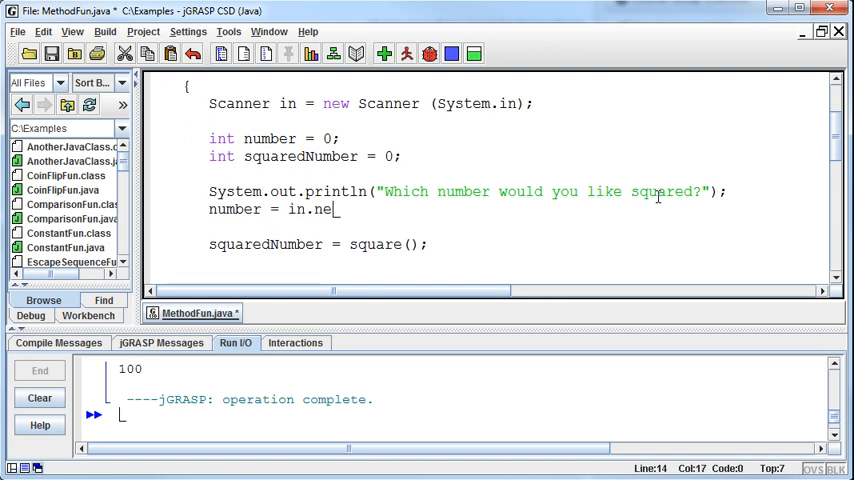
text(xt)
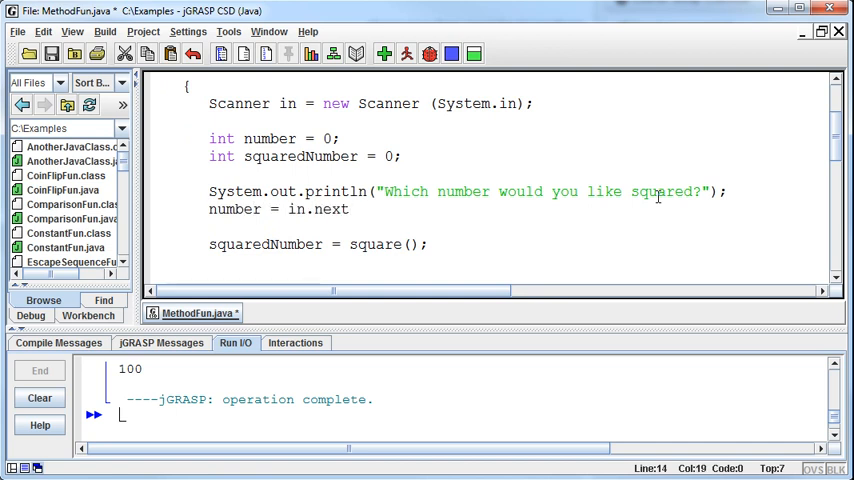
text(Int();)
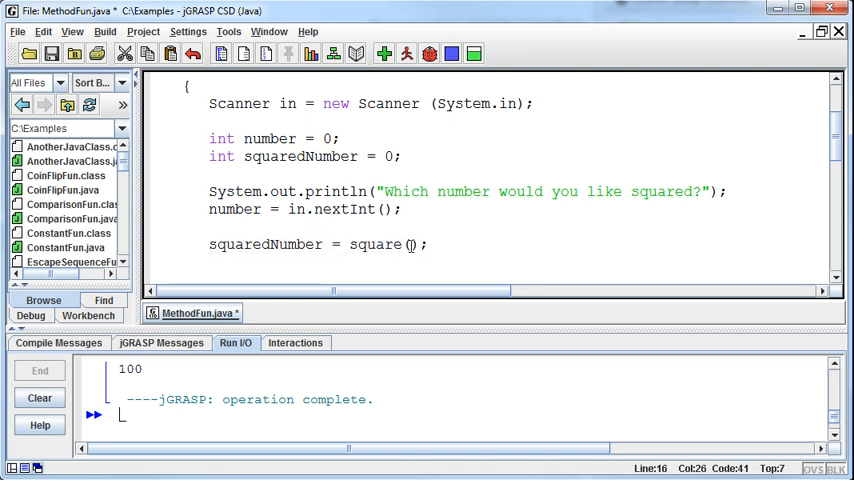
text(number)
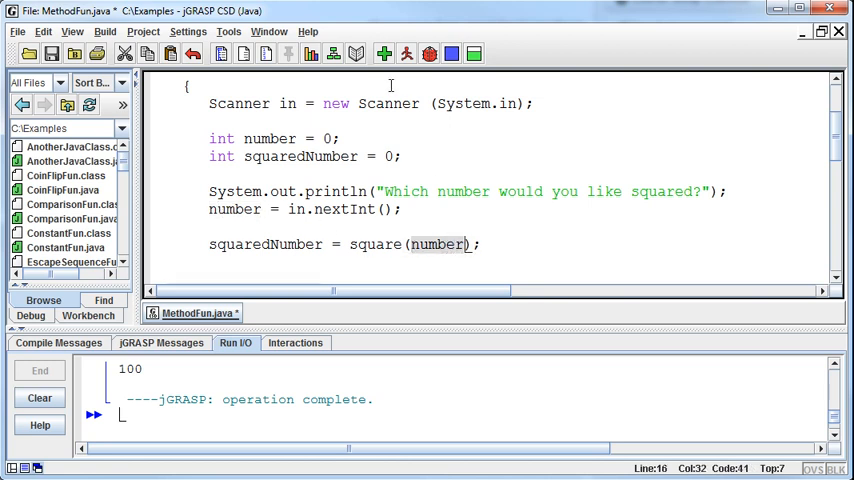
Step: Compile and run MethodFun, entering 10 at the prompt to get 100 printed
click(406, 54)
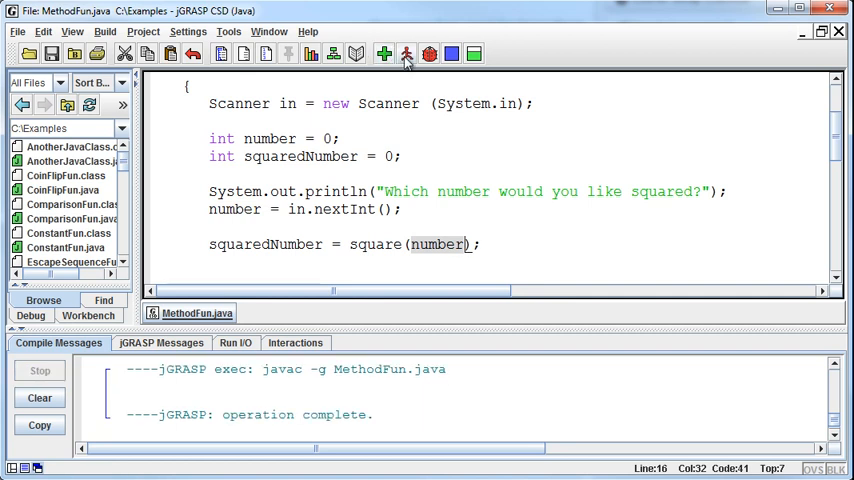
click(406, 54)
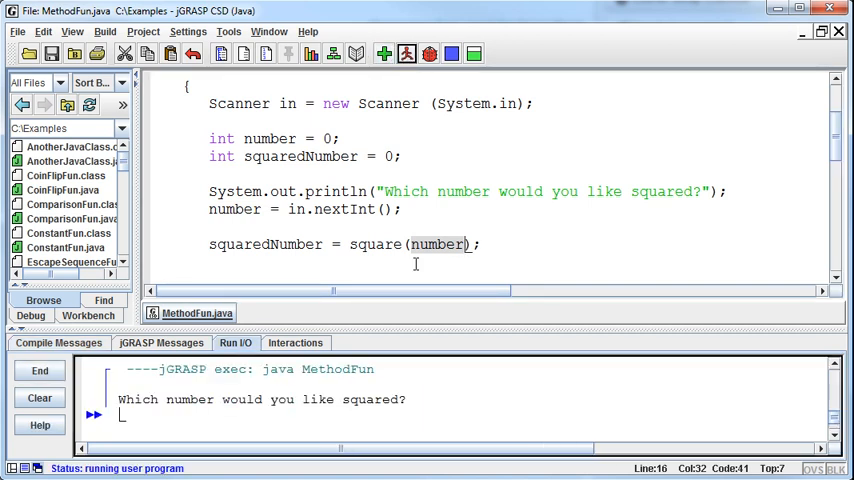
text(10)
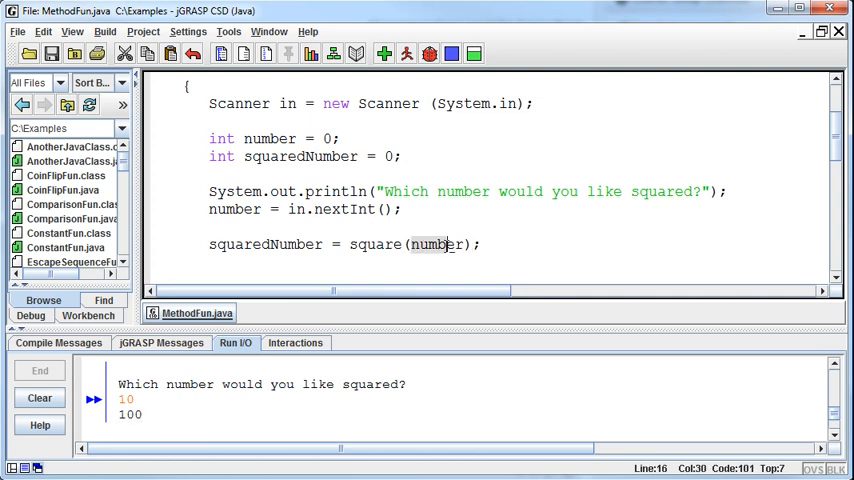
text(10)
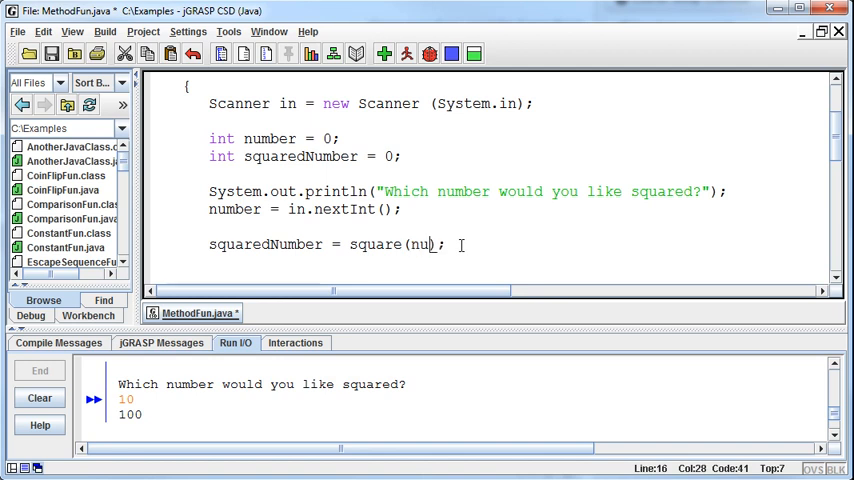
text(mber)
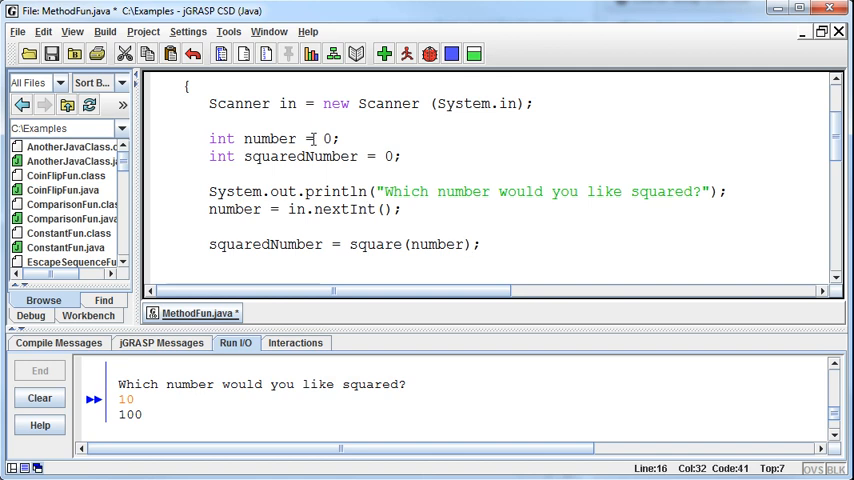
scroll(down, 3)
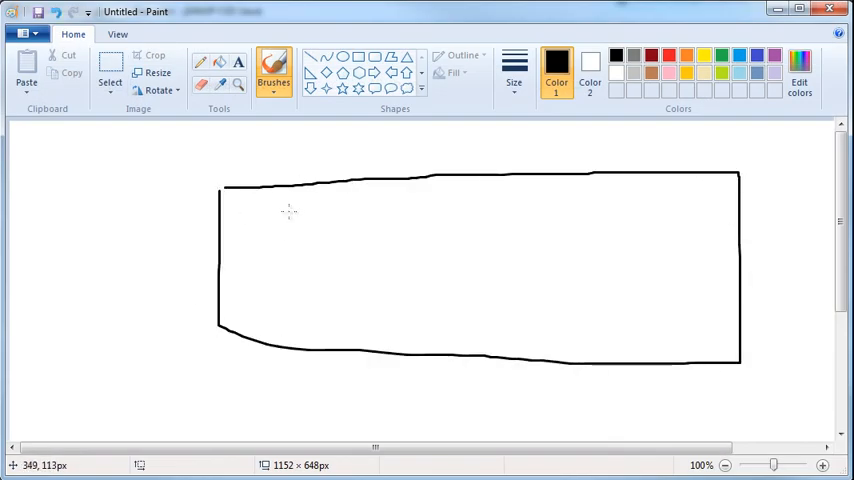
Step: Sketch a large box with smaller boxes inside and handwrite 'Main number' above it
drag(284, 204, 420, 250)
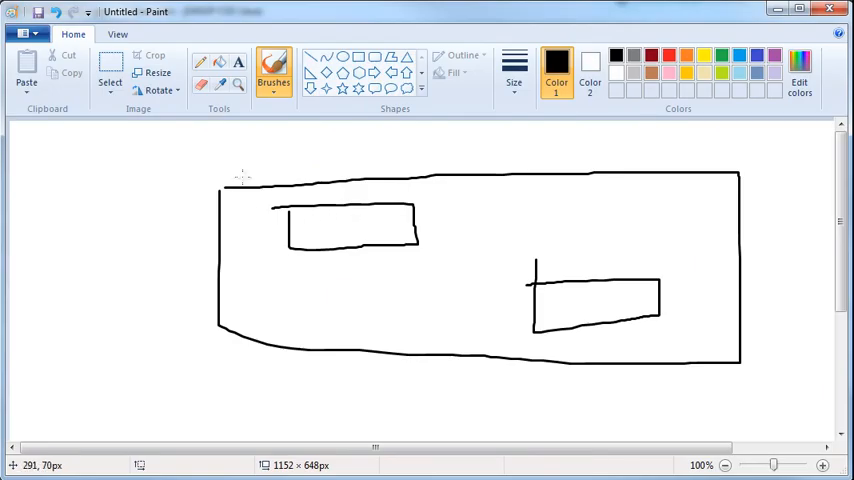
drag(238, 180, 270, 156)
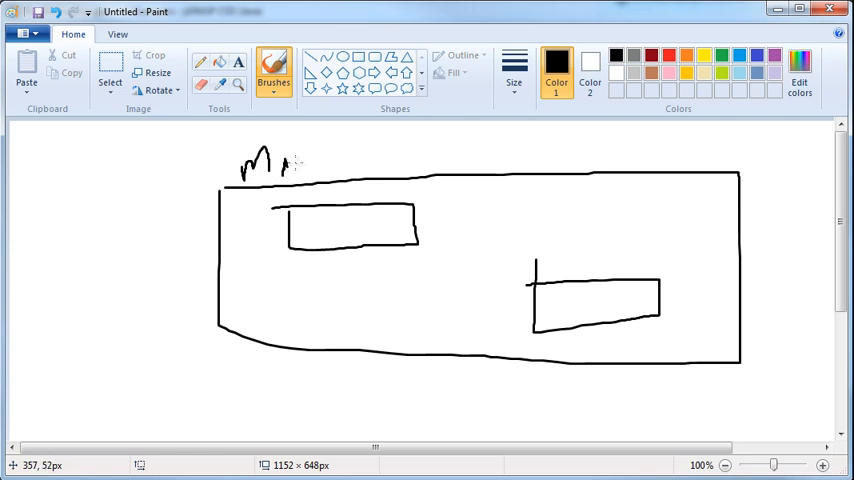
drag(290, 164, 320, 168)
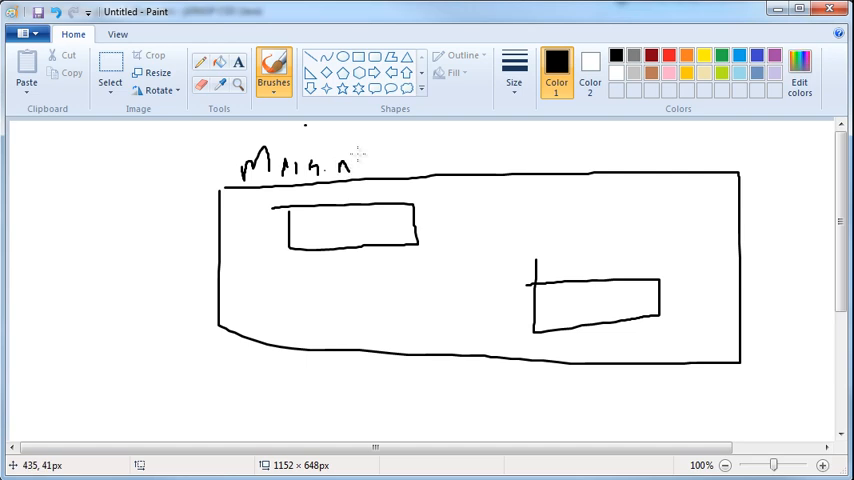
drag(356, 164, 396, 170)
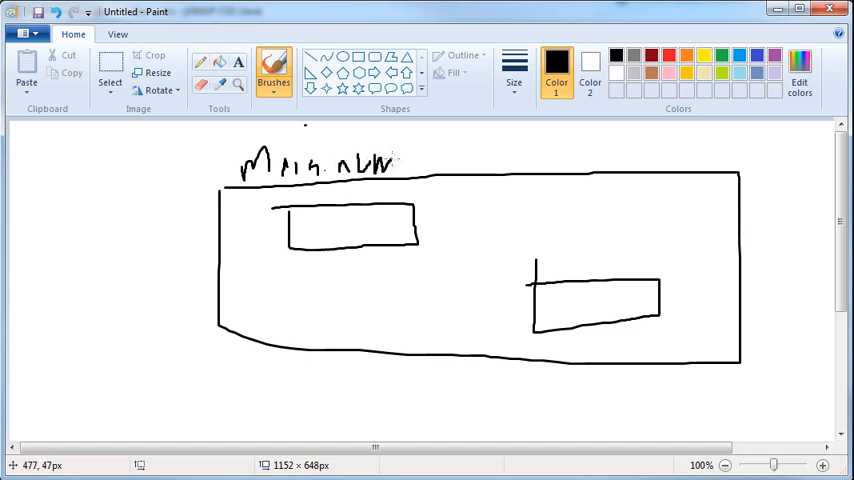
drag(400, 164, 436, 160)
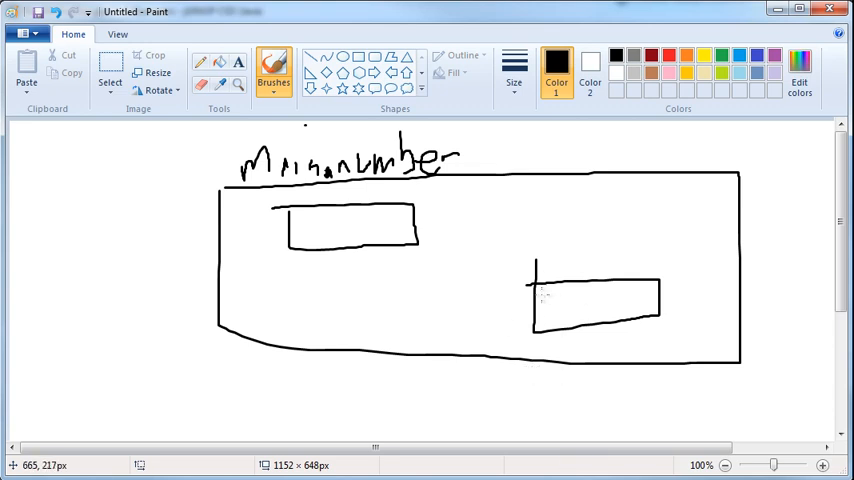
Step: Begin handwriting the 'Square' label above the small inner box
key(alt+tab)
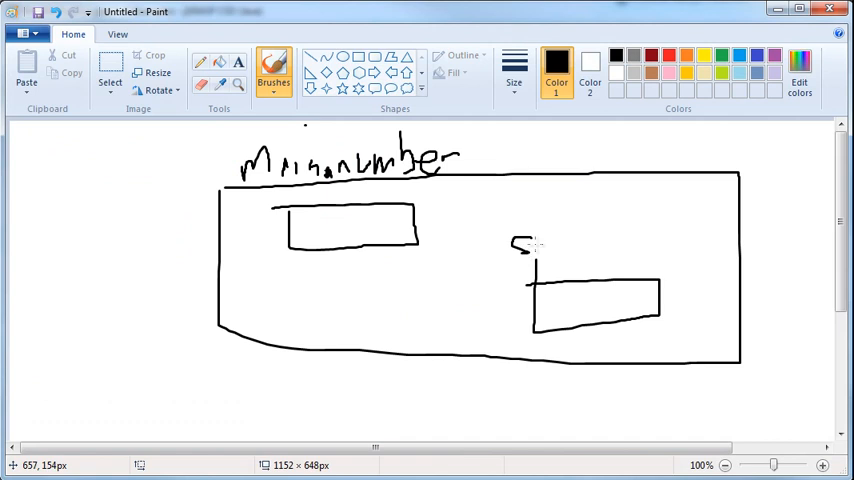
drag(516, 244, 544, 260)
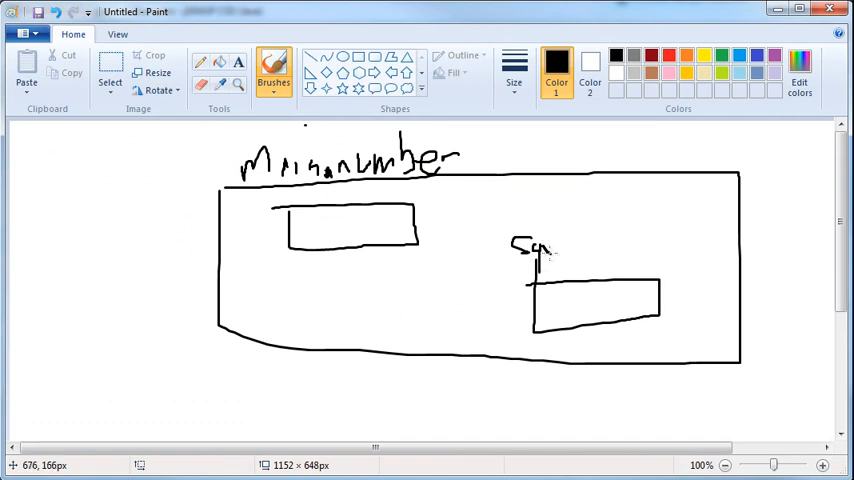
drag(552, 250, 580, 248)
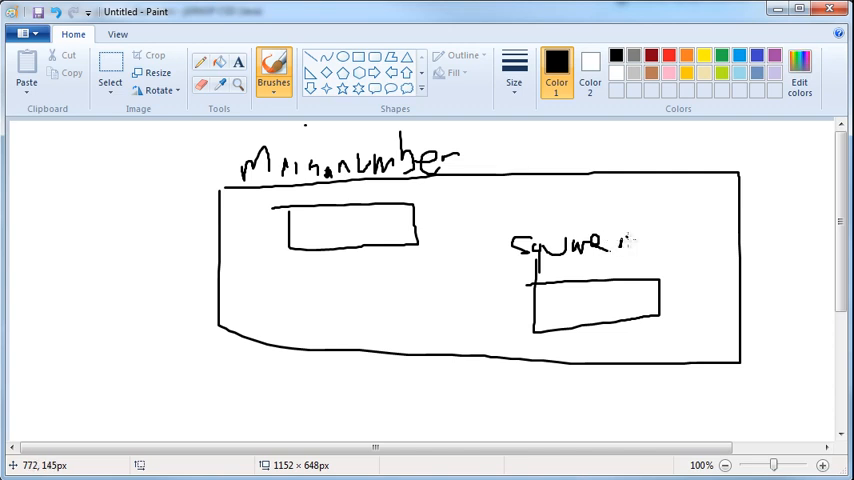
drag(630, 244, 690, 250)
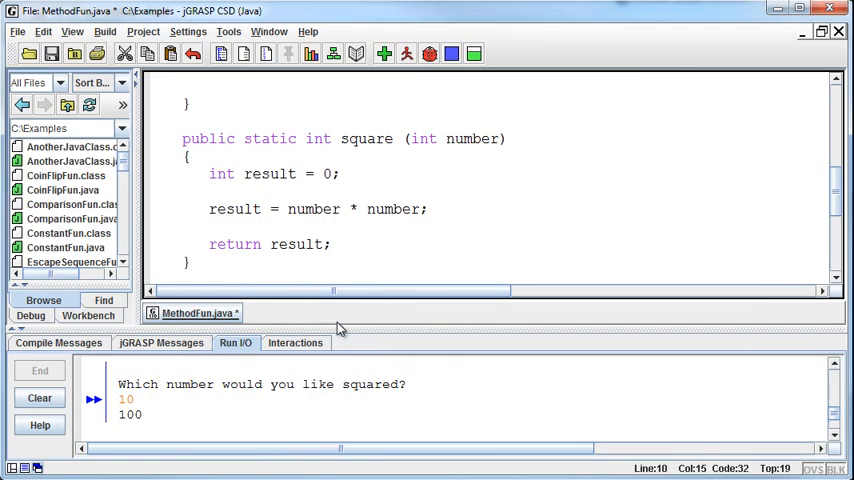
Step: Scroll between main's square(number) call and the square method to trace the value
scroll(up, 3)
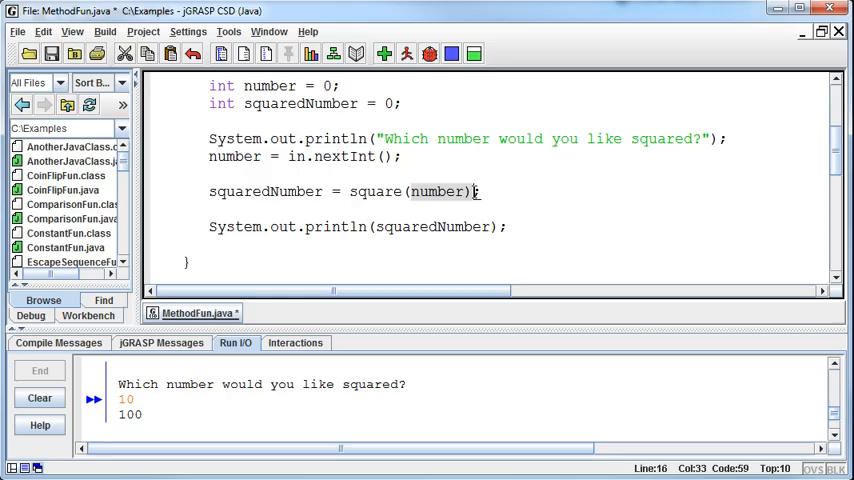
scroll(down, 3)
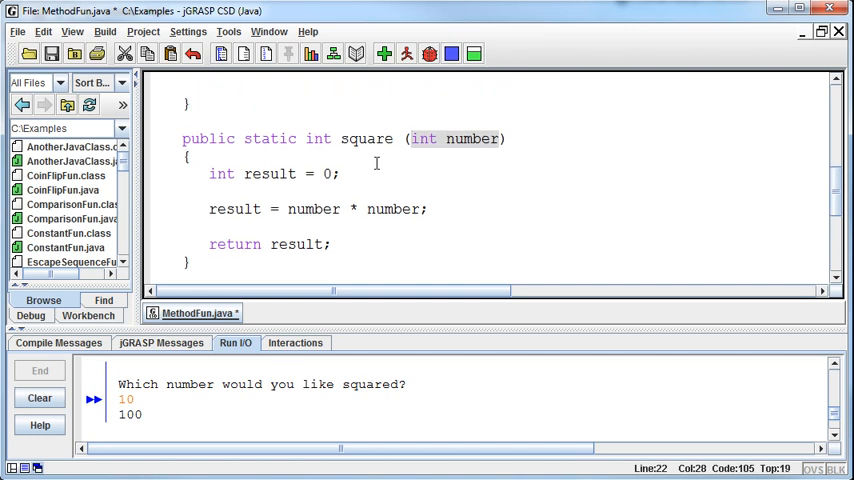
mouse_move(452, 184)
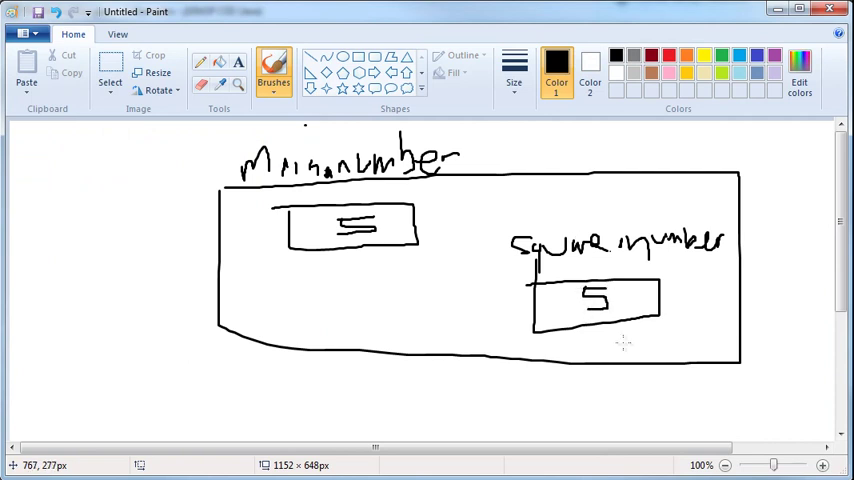
mouse_move(644, 350)
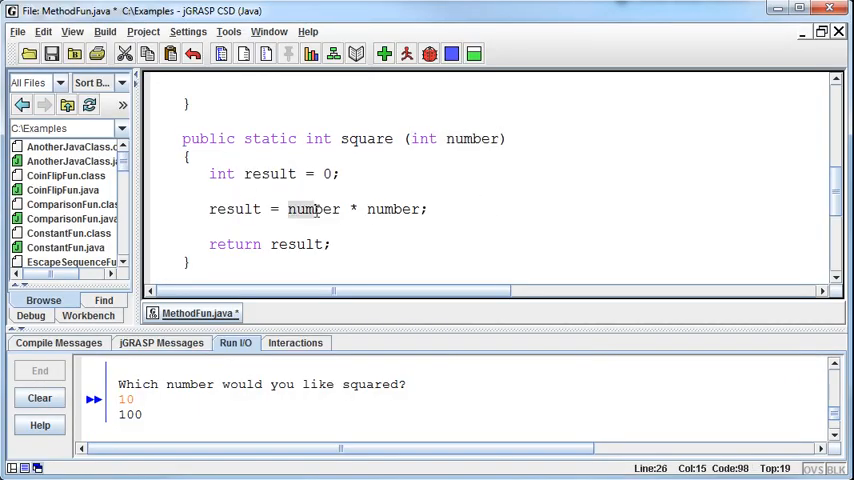
Step: Rename number to blah in main's declaration and call, then compile and dismiss the error prompt
scroll(up, 3)
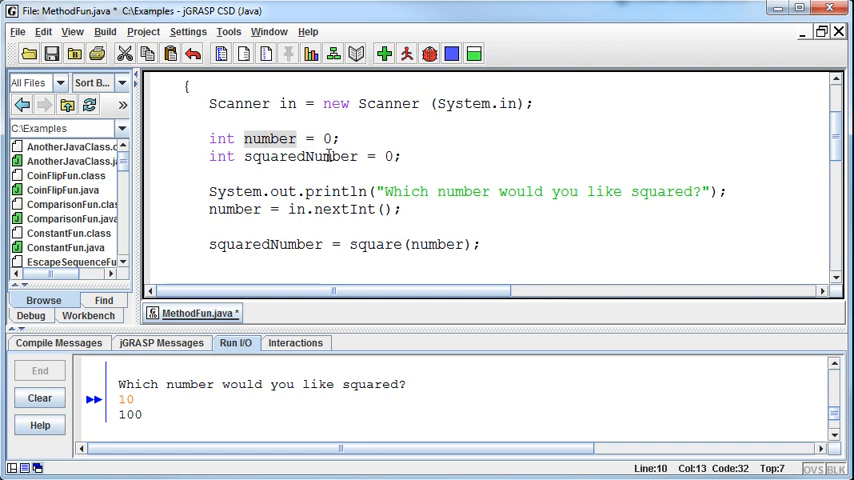
text(blah)
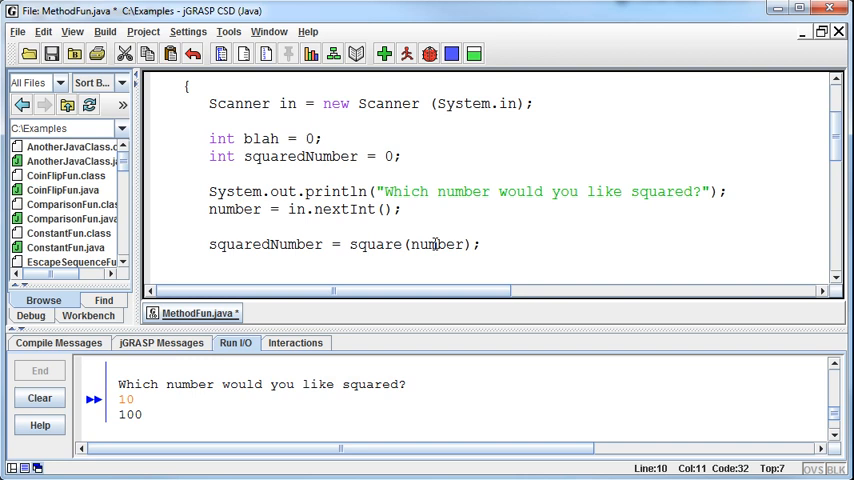
text(blah)
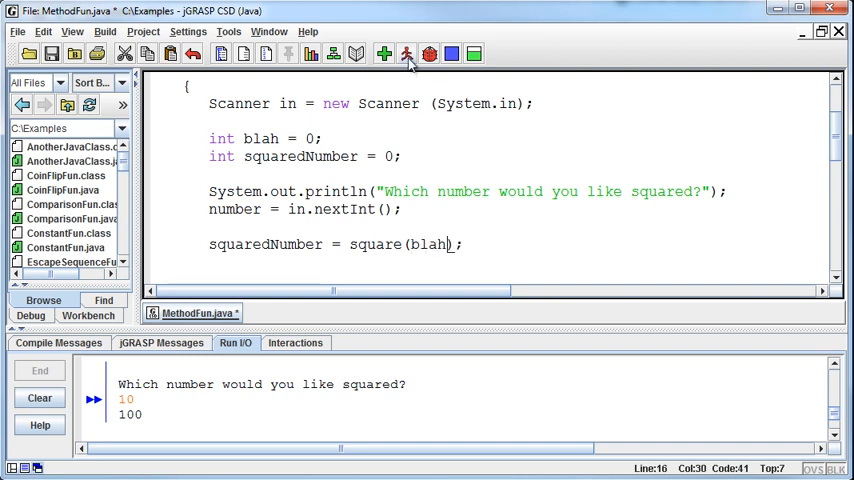
click(408, 54)
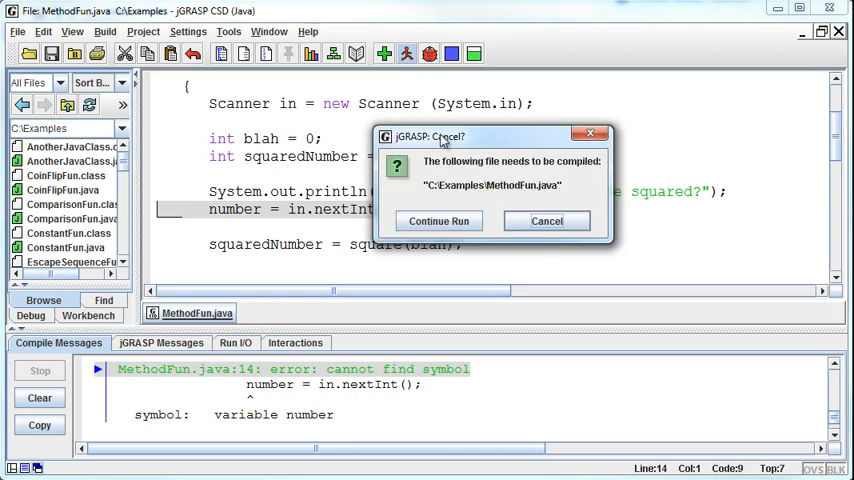
click(548, 220)
text(lah)
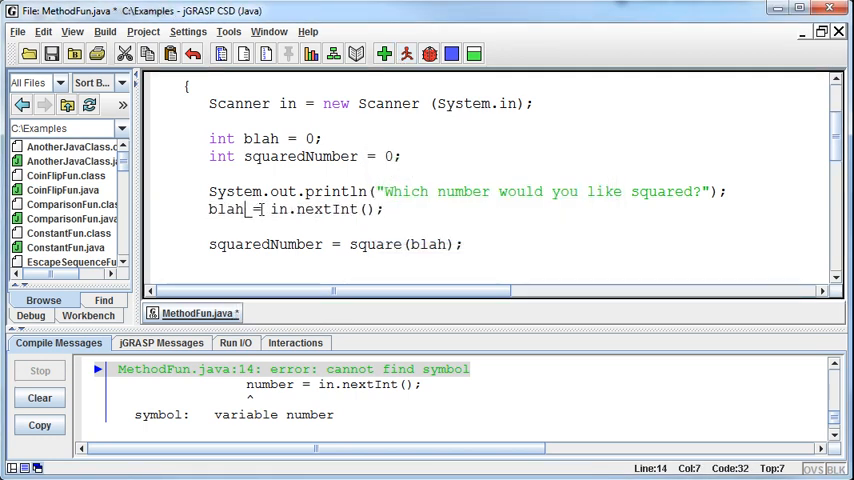
Step: Fix the remaining reference, recompile successfully and run the program
click(384, 54)
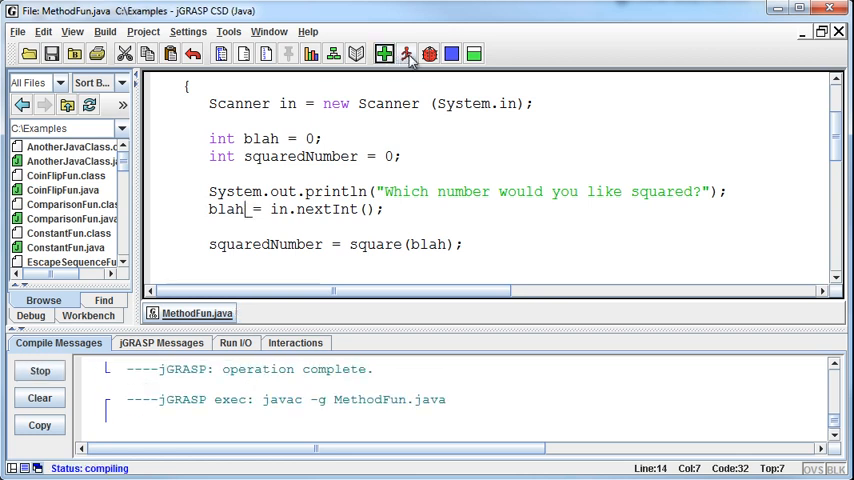
click(408, 54)
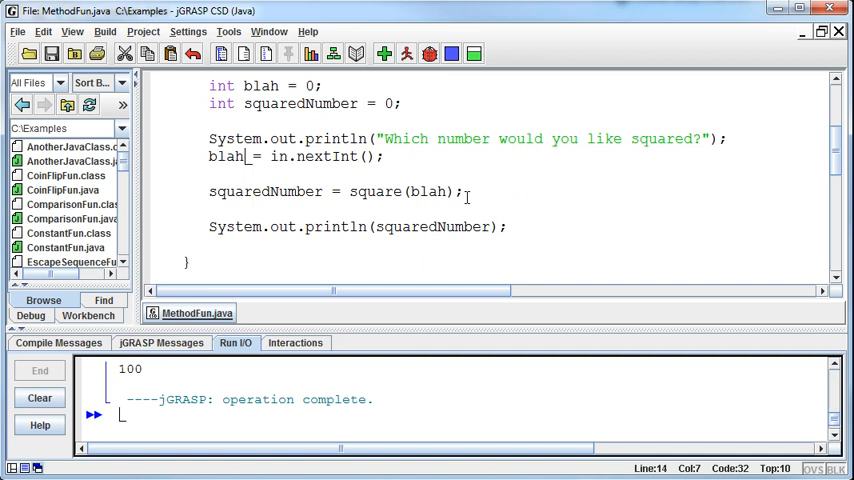
scroll(up, 3)
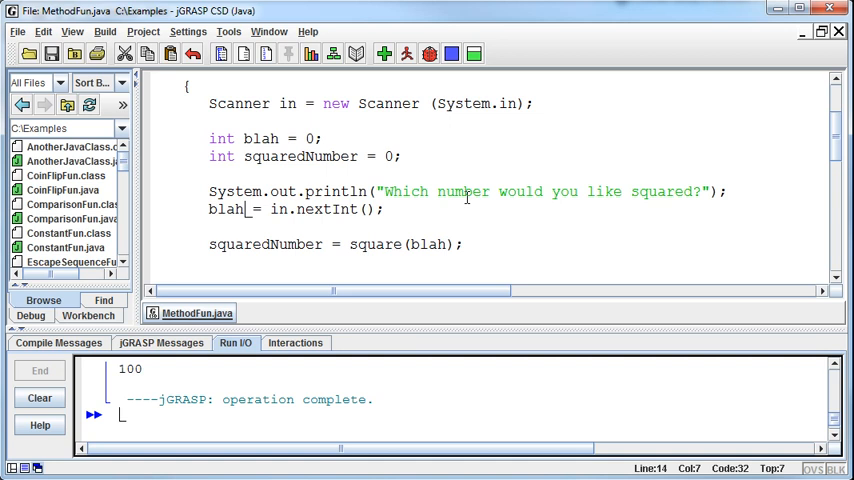
mouse_move(384, 216)
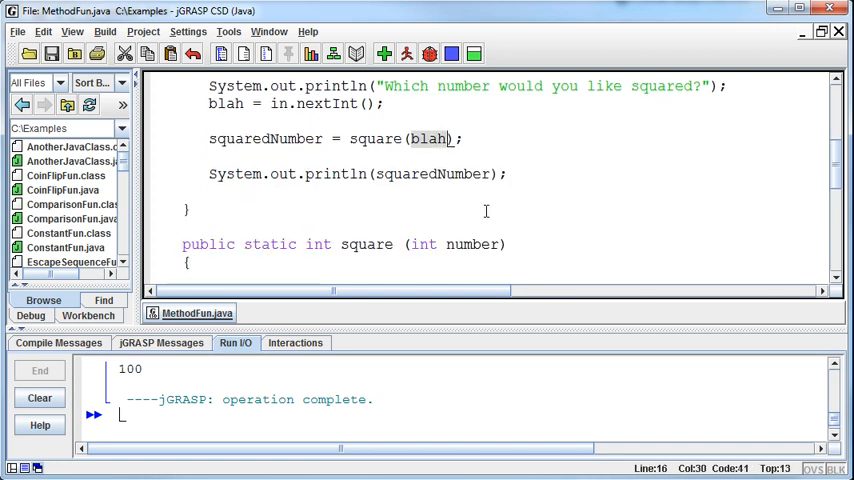
scroll(down, 3)
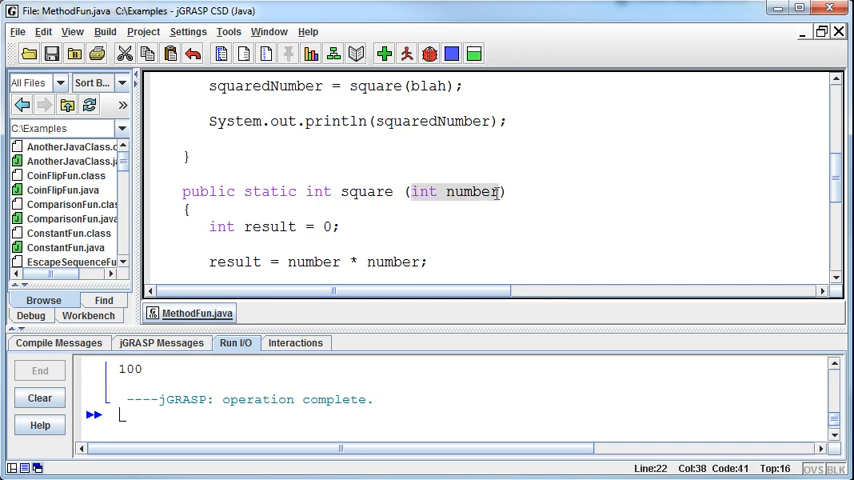
scroll(up, 3)
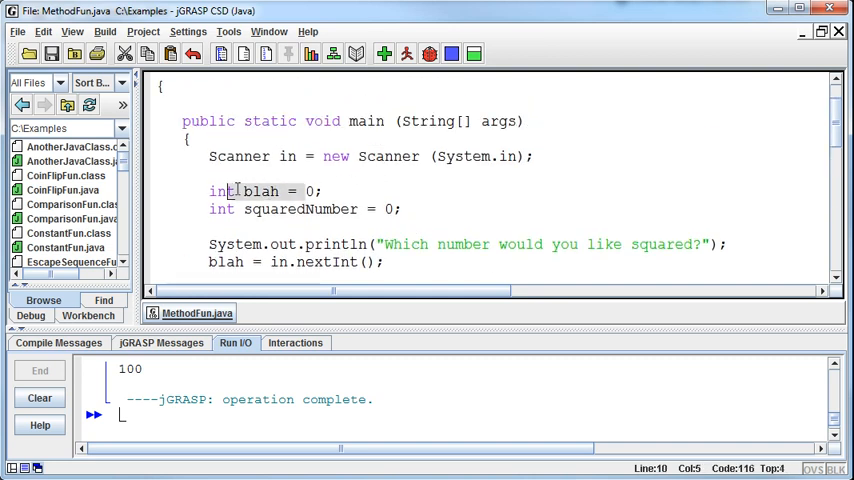
scroll(down, 3)
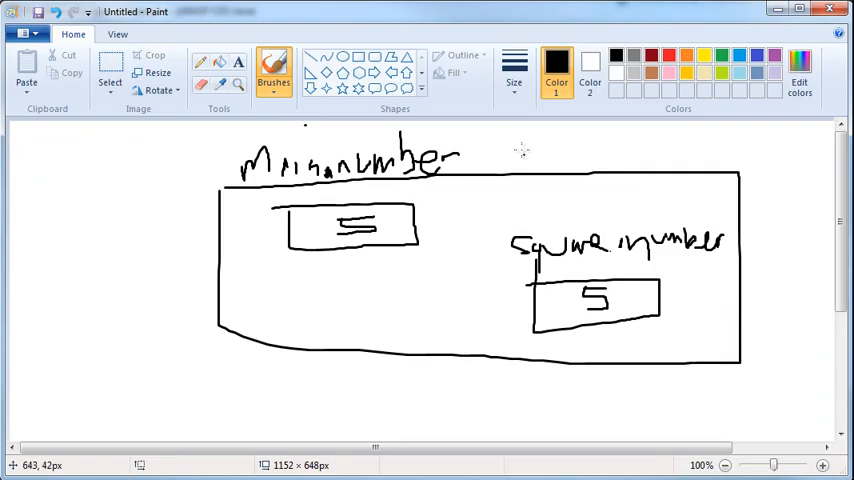
mouse_move(676, 256)
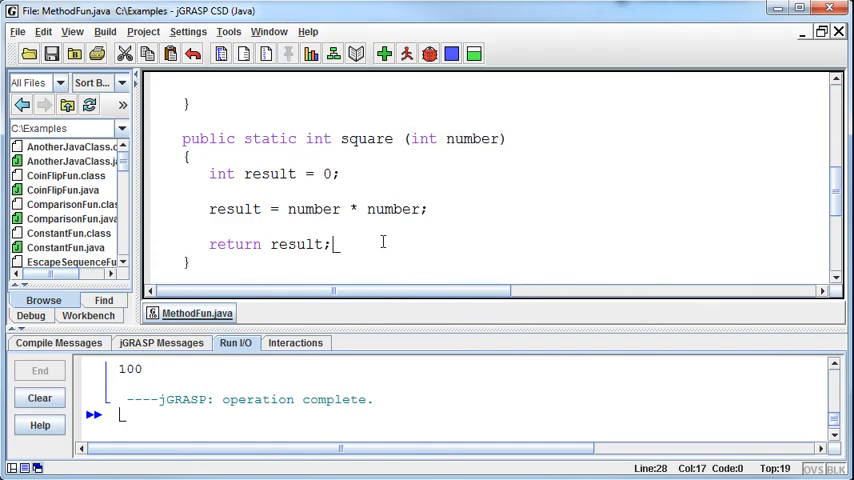
mouse_move(436, 252)
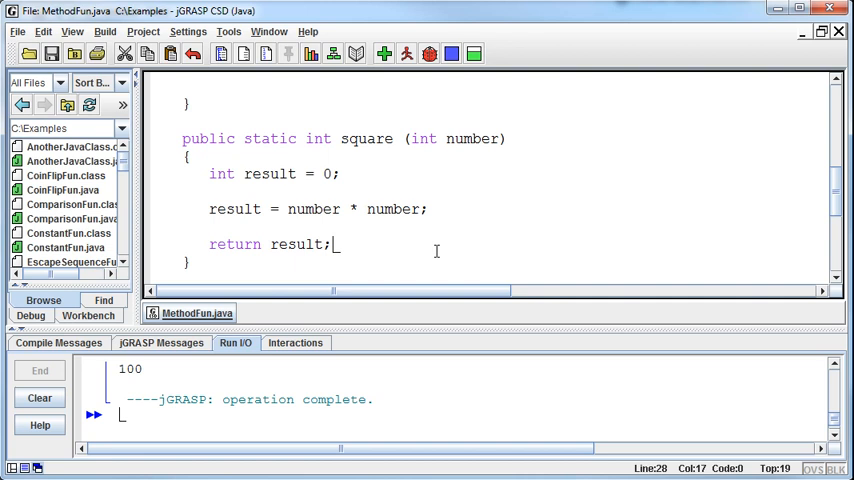
Step: Print square(blah) directly inside println instead of squaredNumber, and compile
scroll(up, 3)
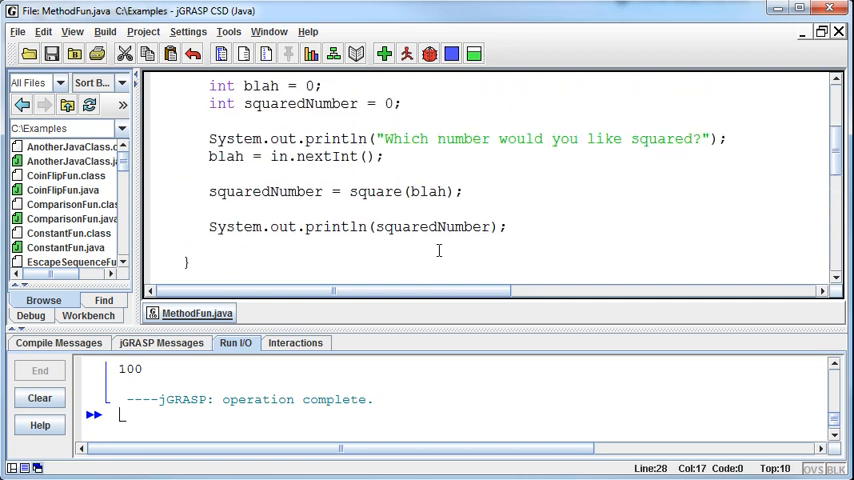
mouse_move(198, 196)
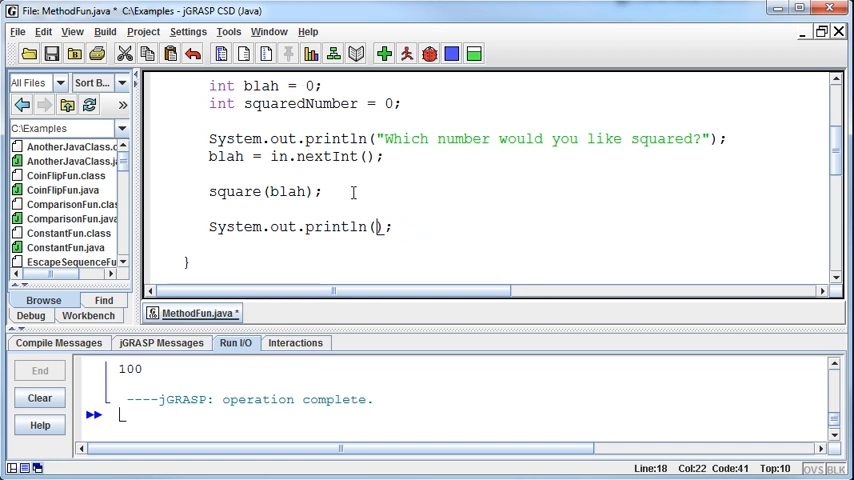
text(square(blah)
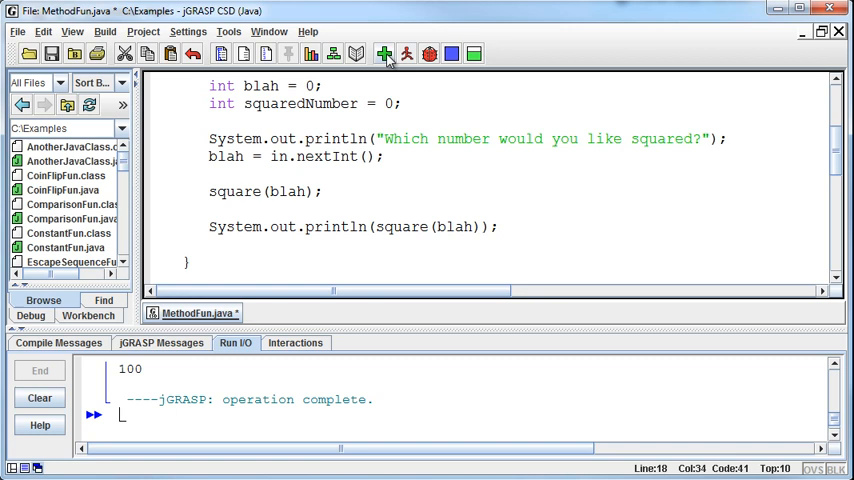
click(384, 54)
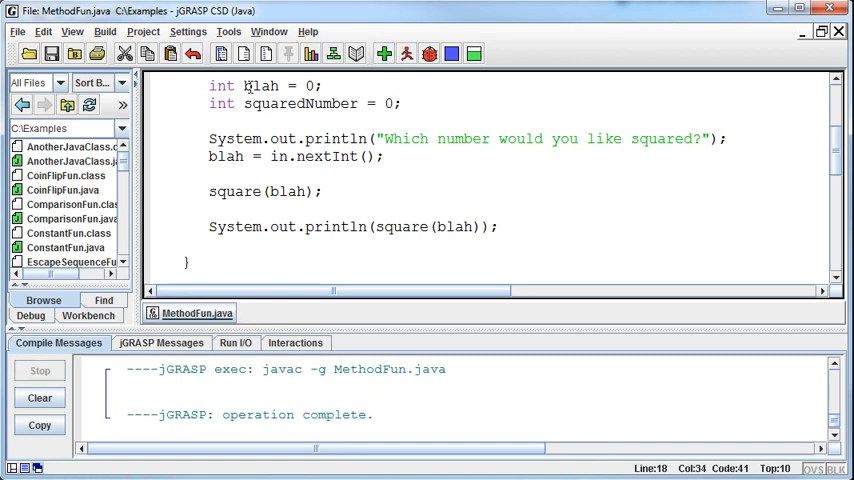
Step: Change blah back to number in main, then compile and run to print 100
text(number)
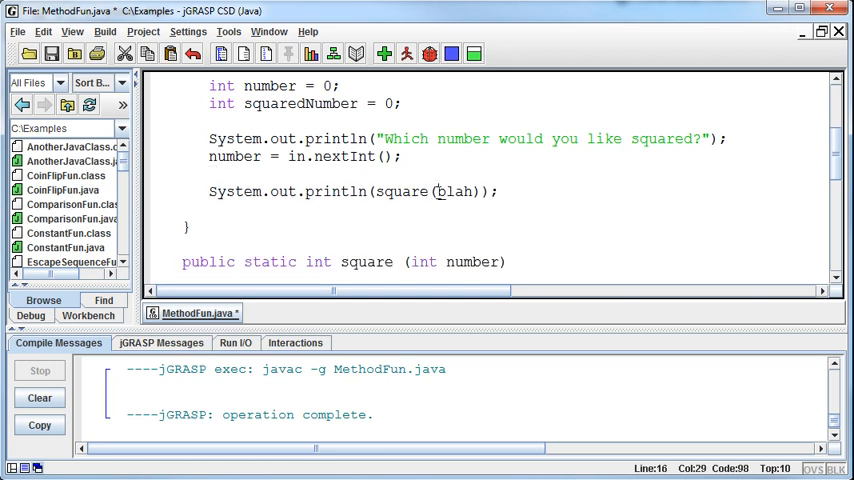
double_click(456, 192)
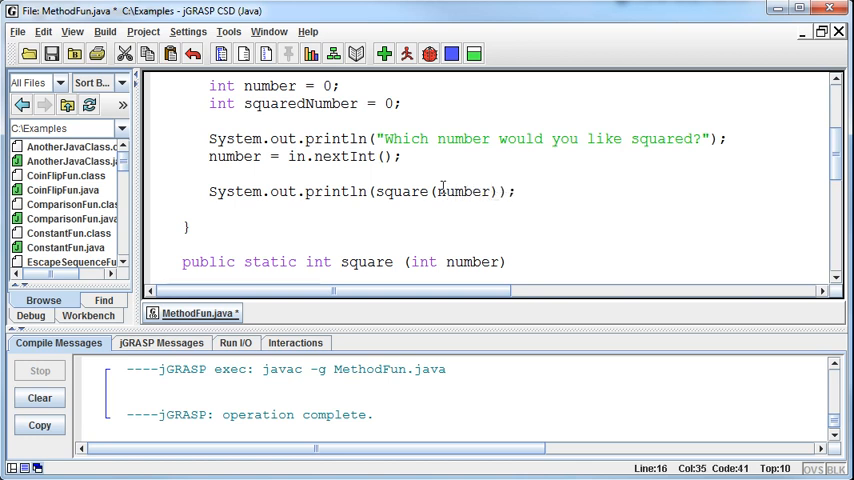
scroll(up, 3)
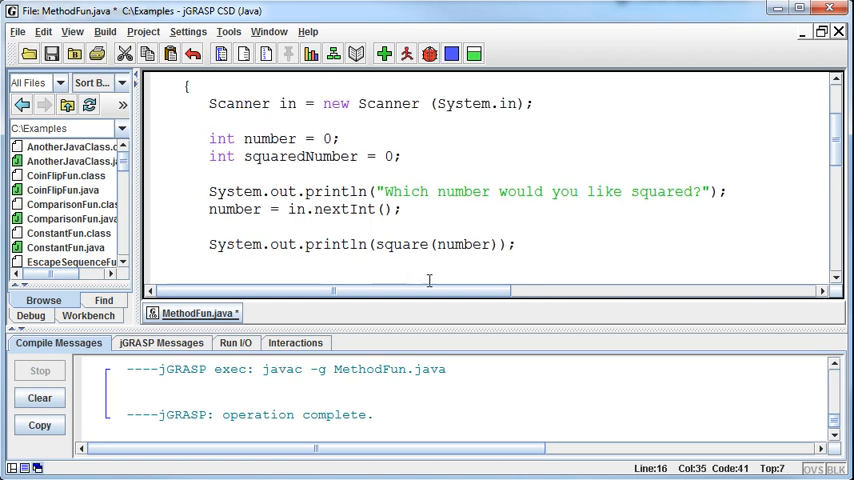
click(496, 244)
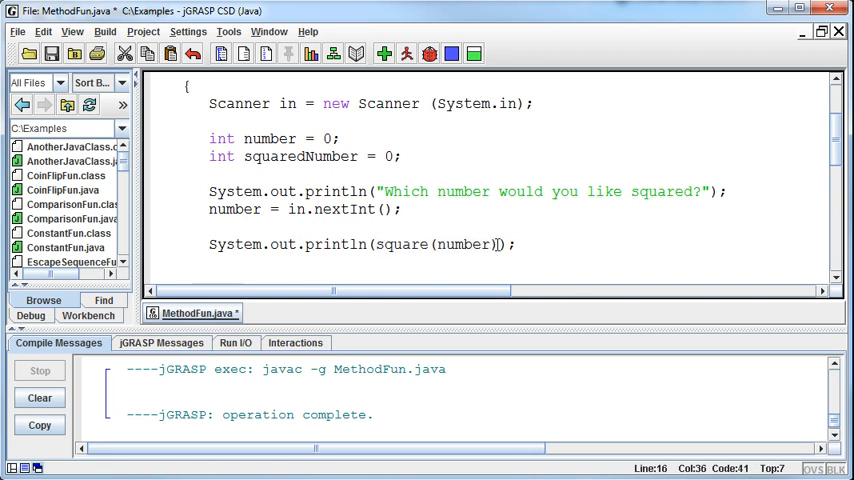
click(408, 54)
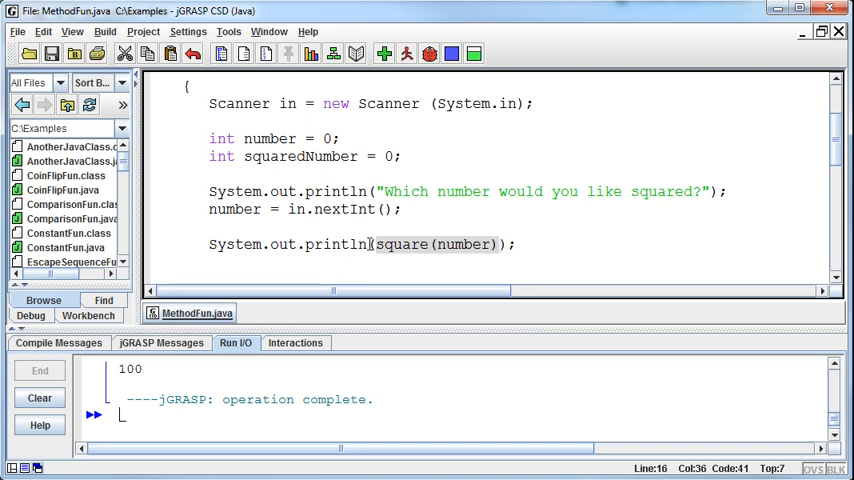
scroll(down, 3)
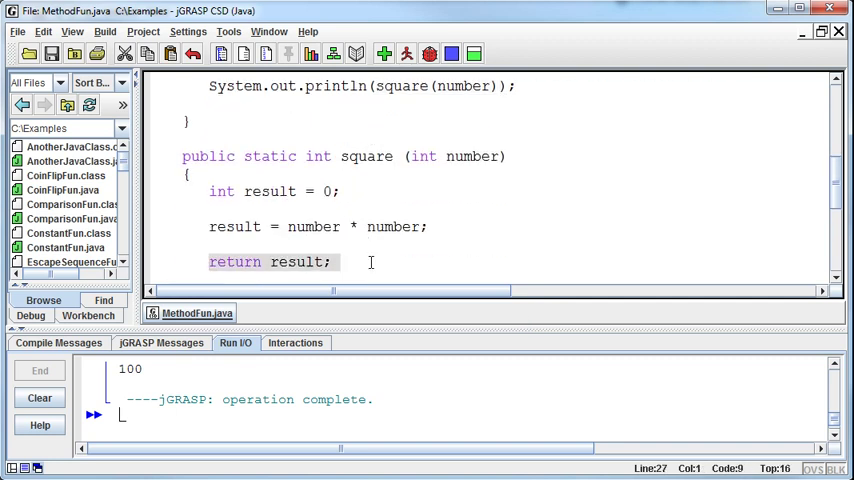
scroll(up, 3)
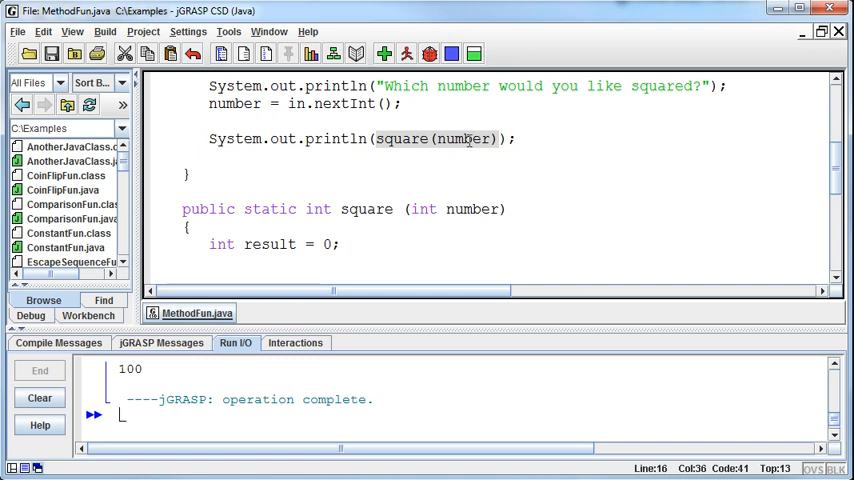
scroll(down, 3)
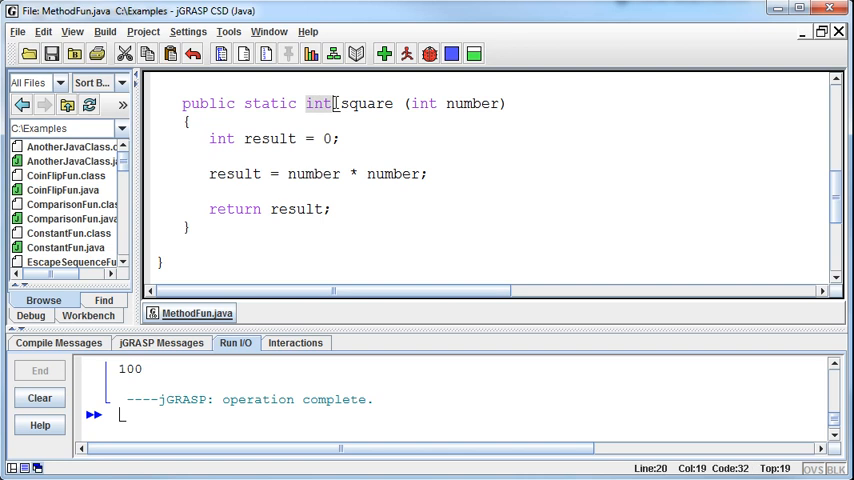
scroll(up, 3)
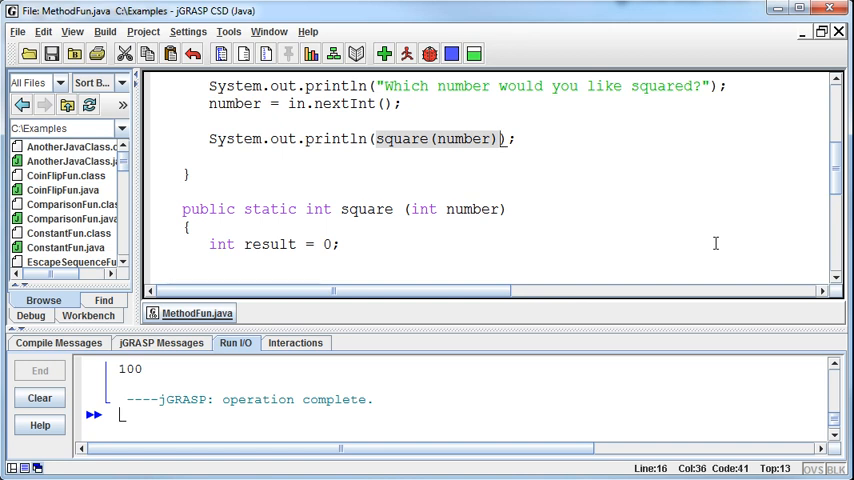
mouse_move(384, 164)
text(")
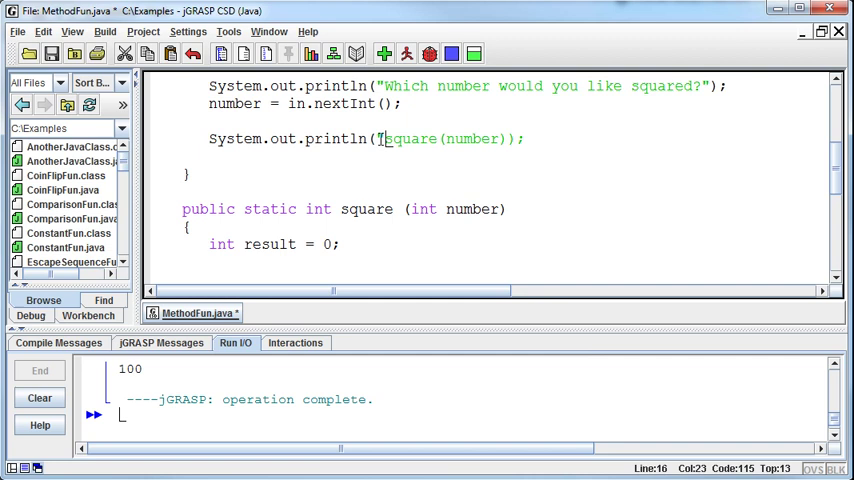
Step: Make println output "The result is " + square(number) and run the program
text(The result is)
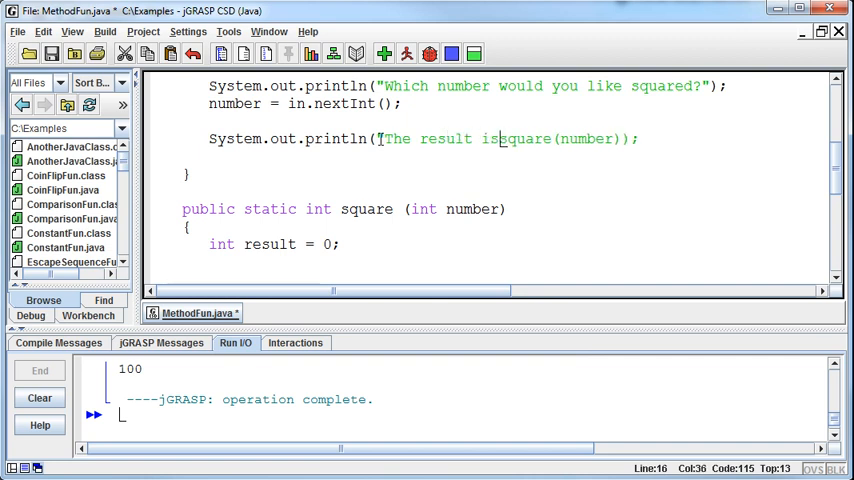
text(+ ")
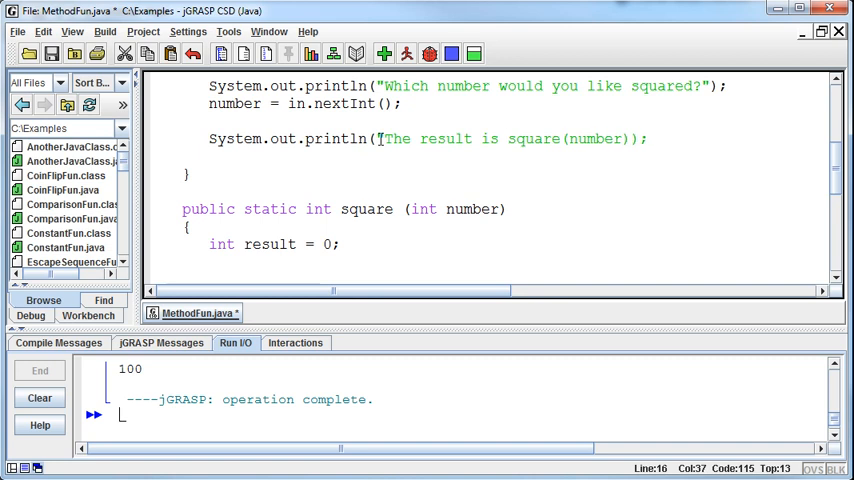
text(" +)
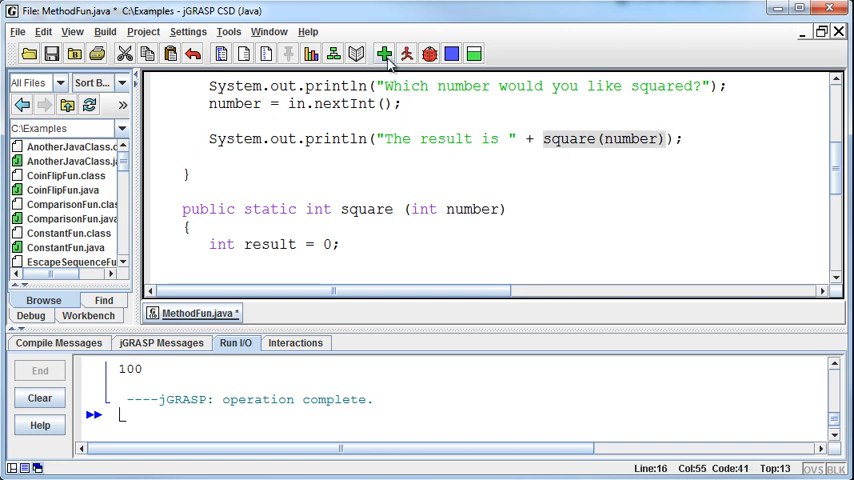
click(384, 52)
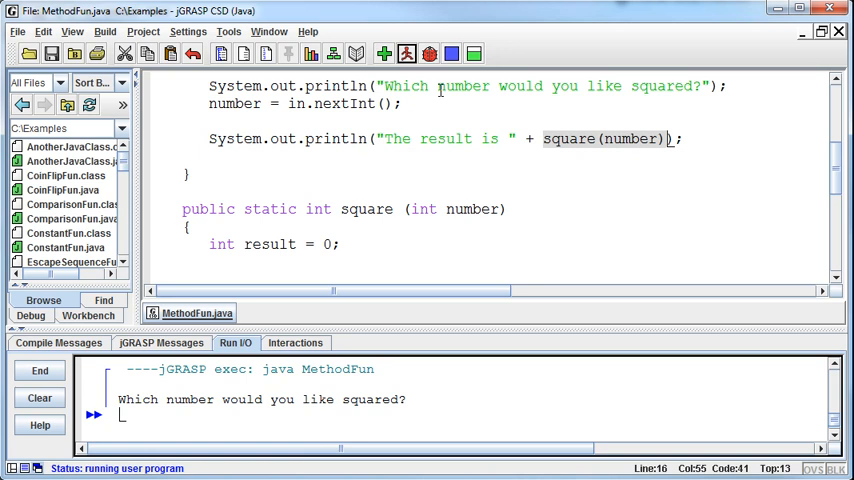
Step: Enter 15 at the prompt so the program prints "The result is 225"
text(15)
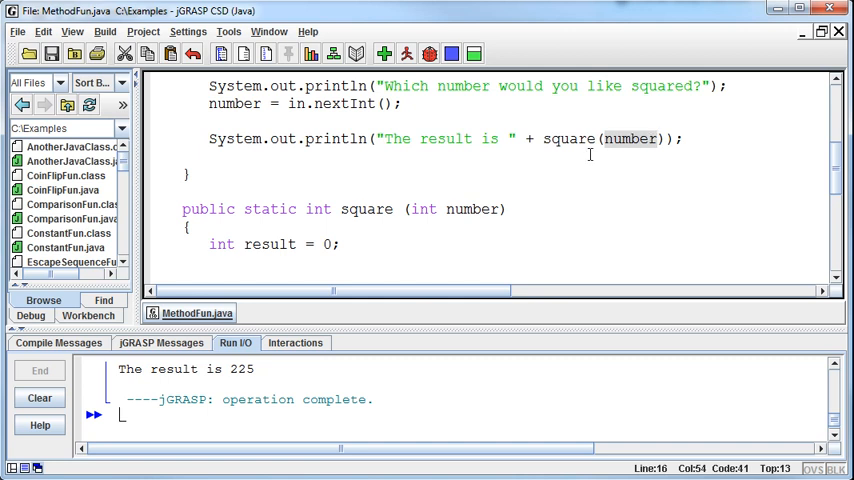
double_click(422, 208)
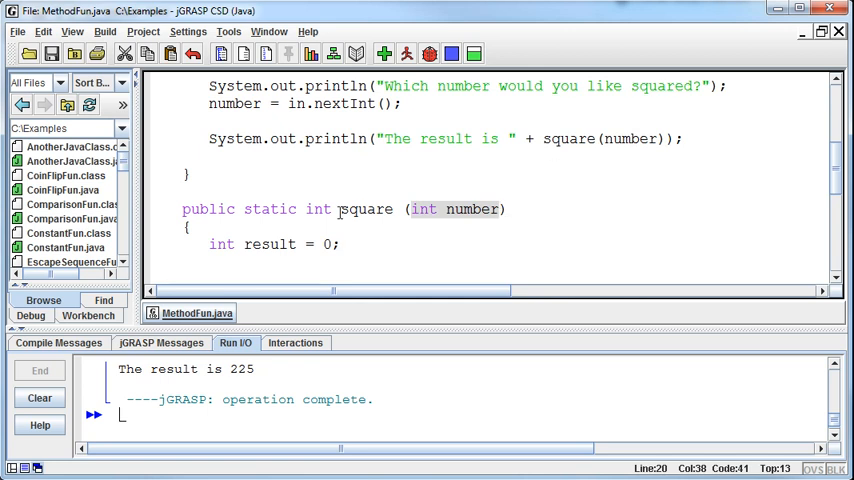
double_click(366, 208)
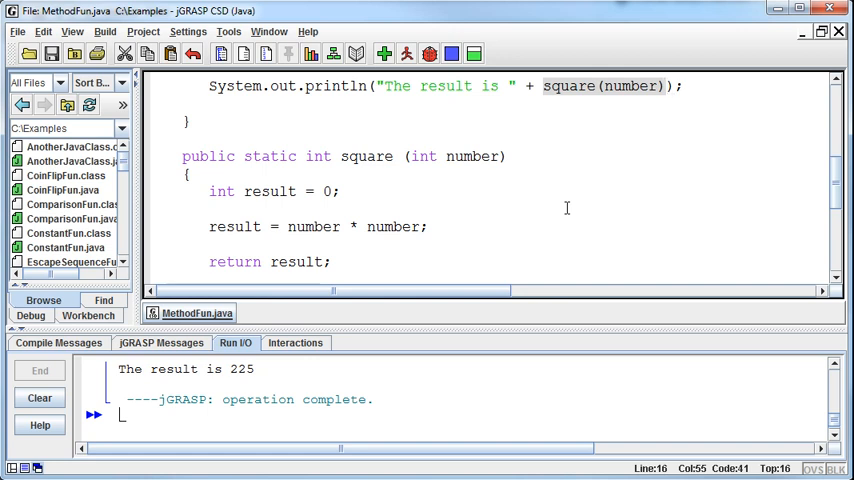
mouse_move(512, 220)
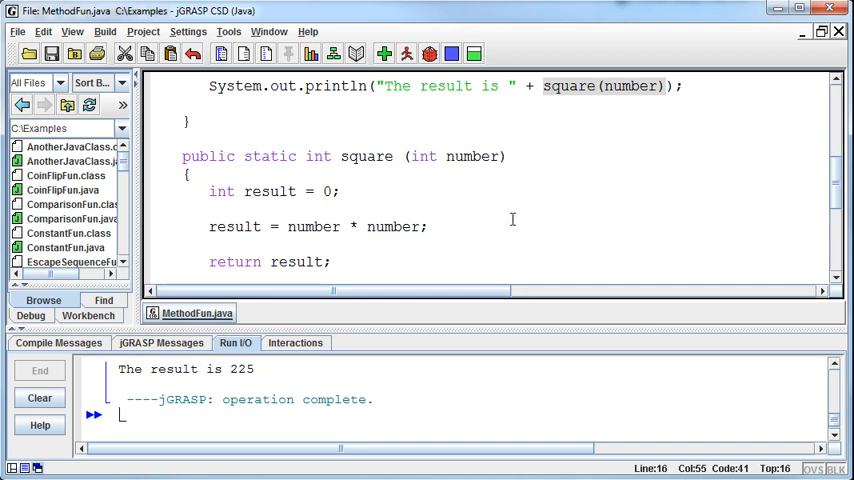
scroll(down, 3)
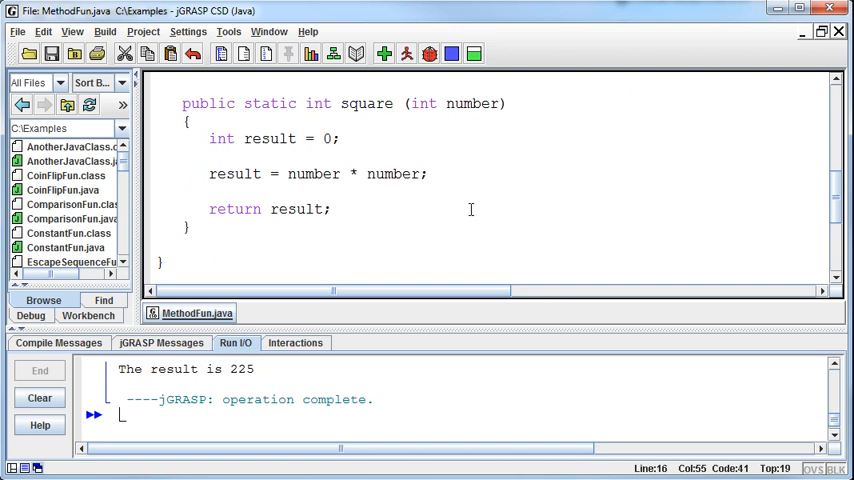
scroll(up, 3)
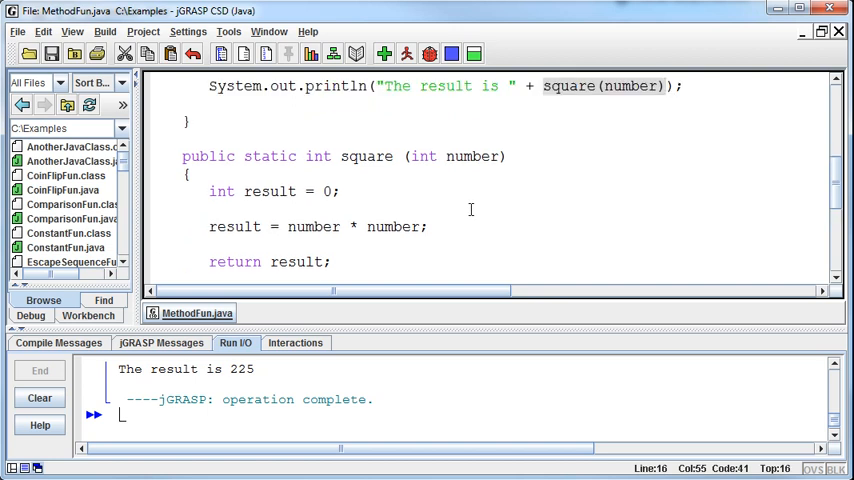
scroll(up, 3)
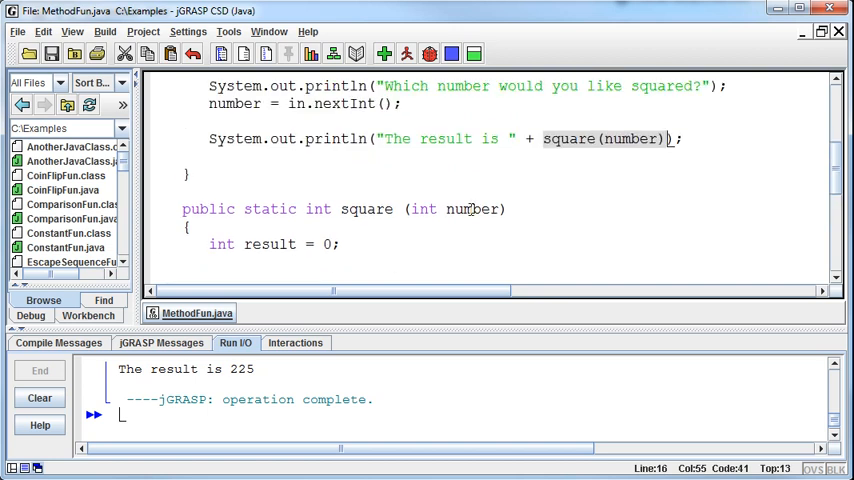
scroll(up, 3)
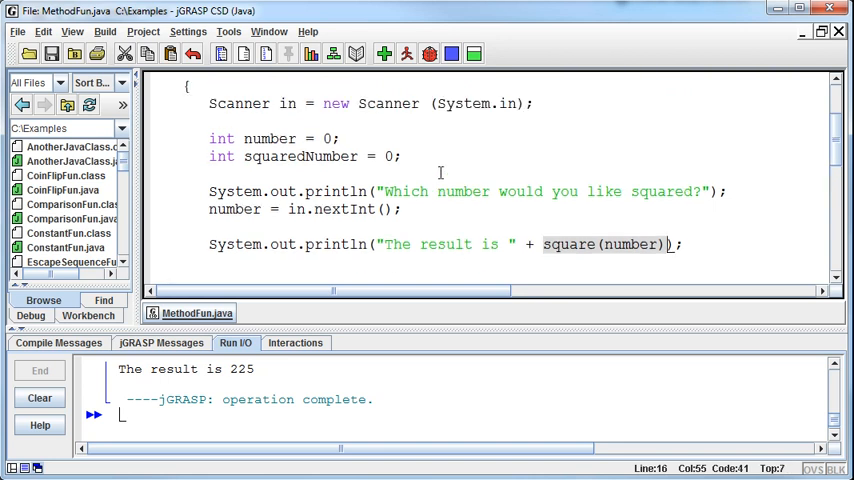
scroll(up, 3)
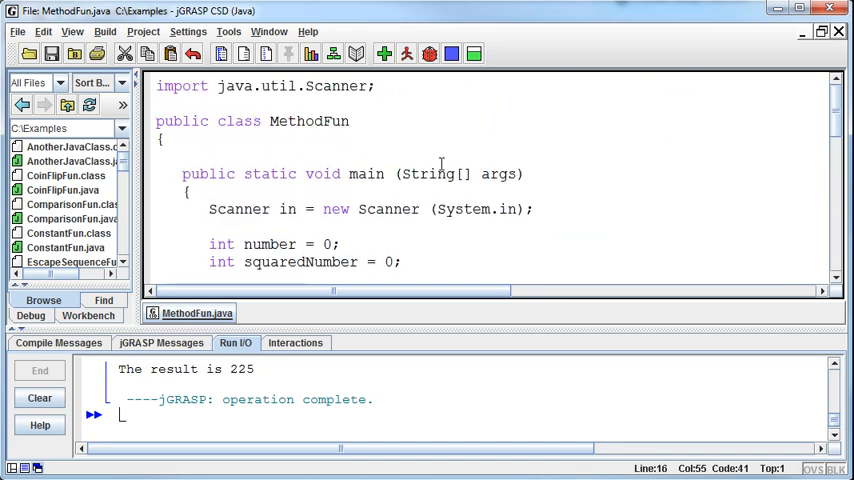
scroll(down, 3)
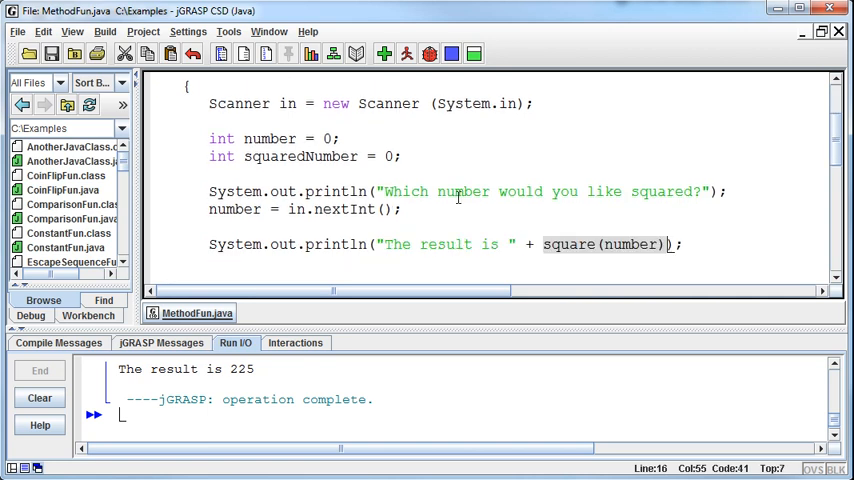
scroll(down, 3)
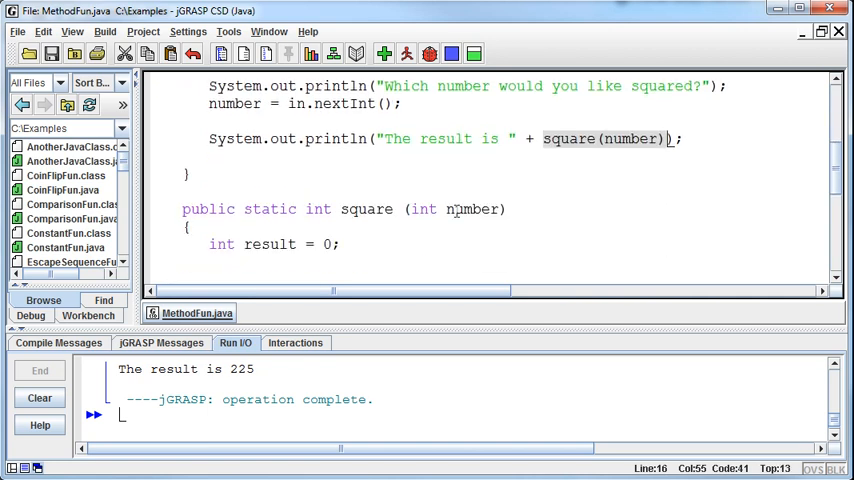
scroll(down, 3)
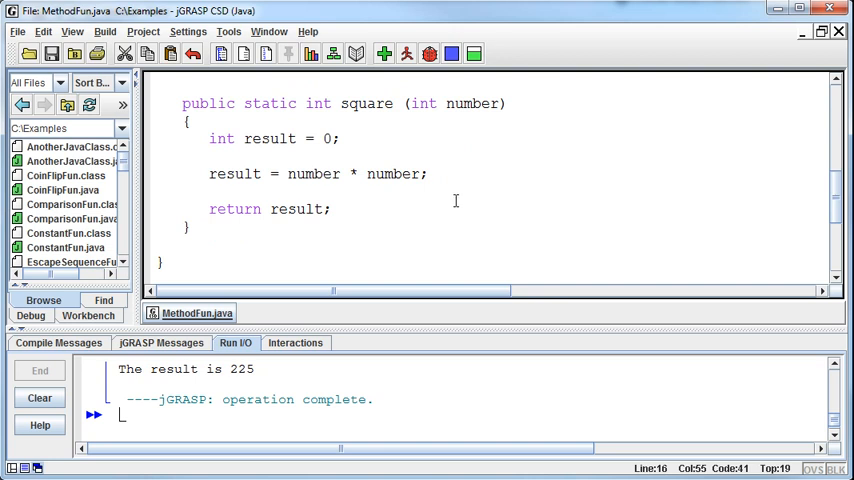
scroll(up, 3)
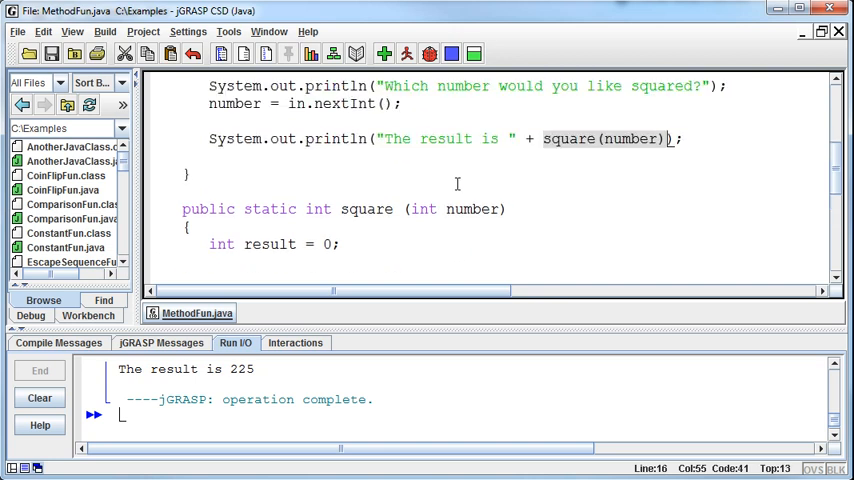
scroll(up, 3)
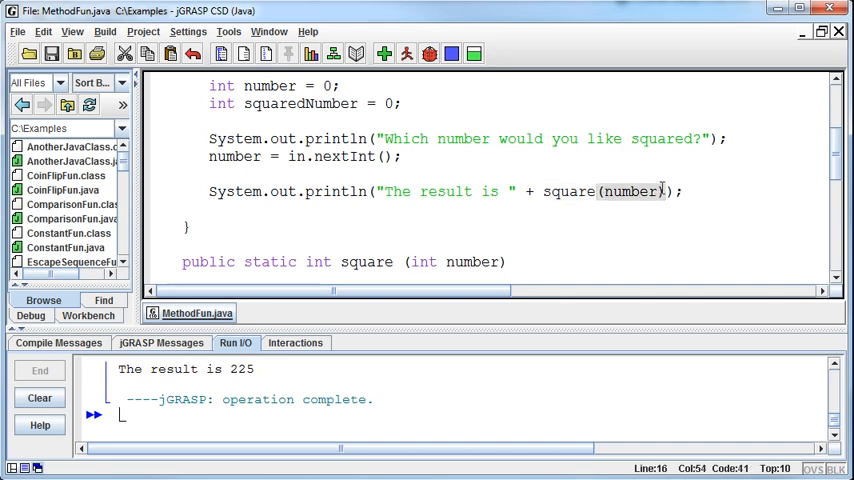
scroll(down, 3)
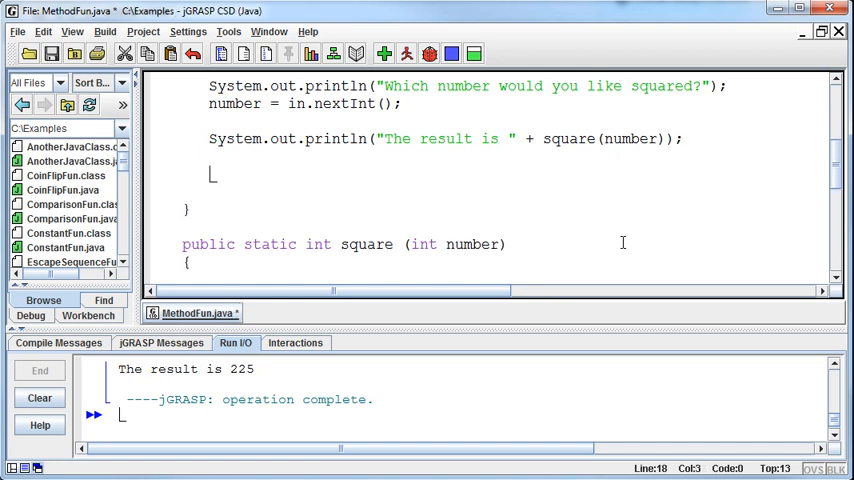
mouse_move(344, 242)
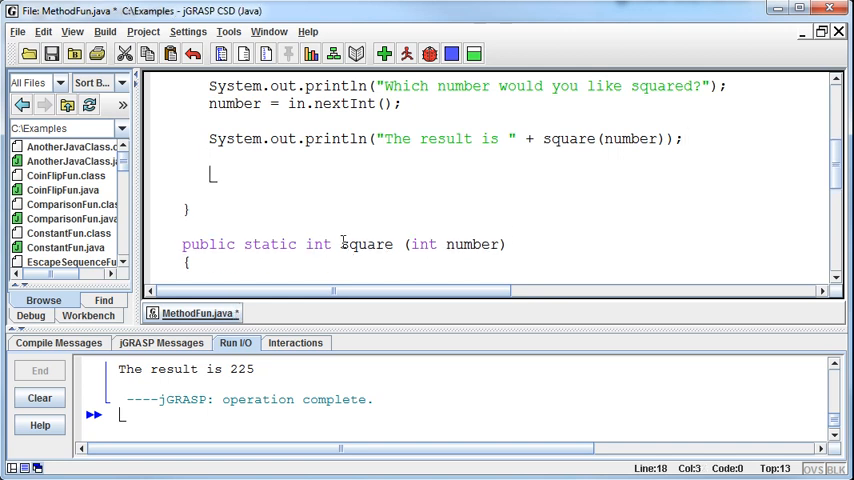
double_click(366, 244)
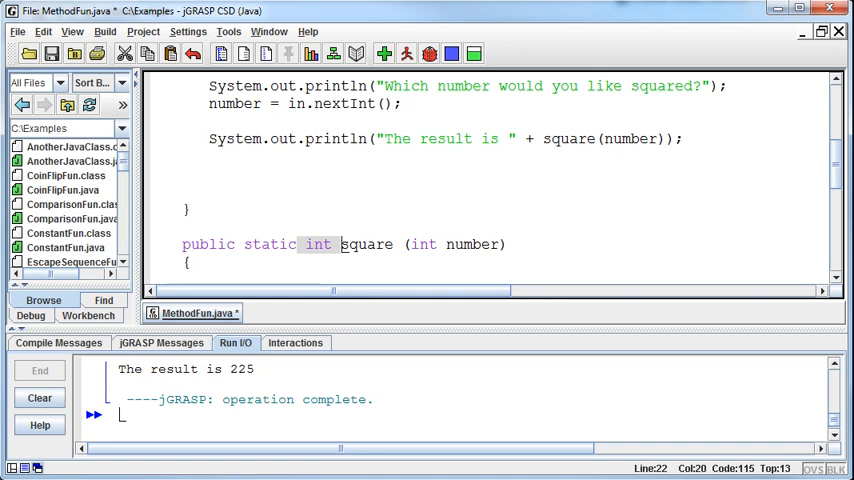
mouse_move(452, 186)
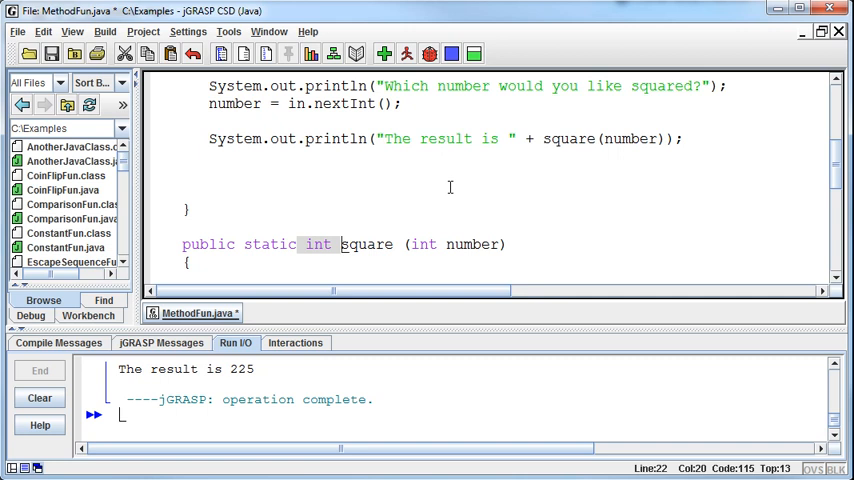
mouse_move(458, 176)
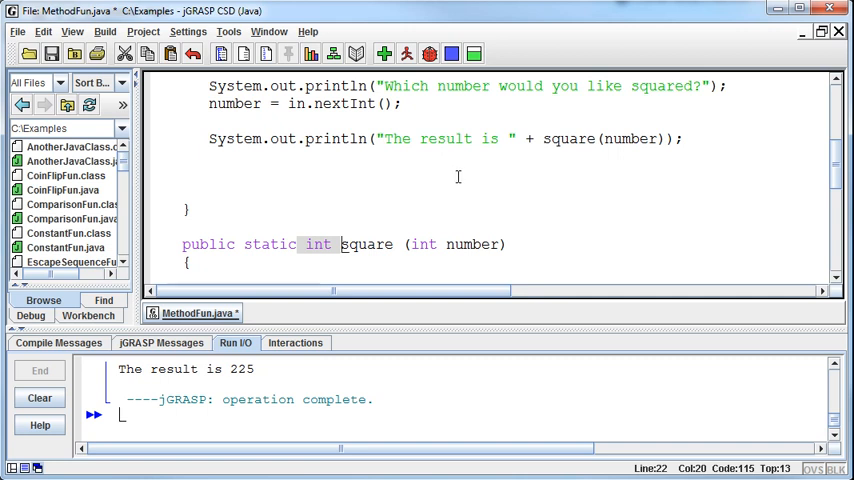
mouse_move(476, 240)
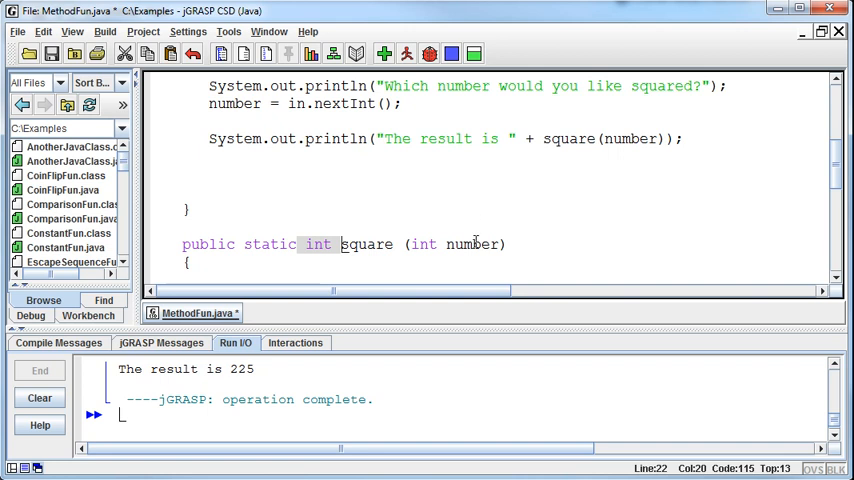